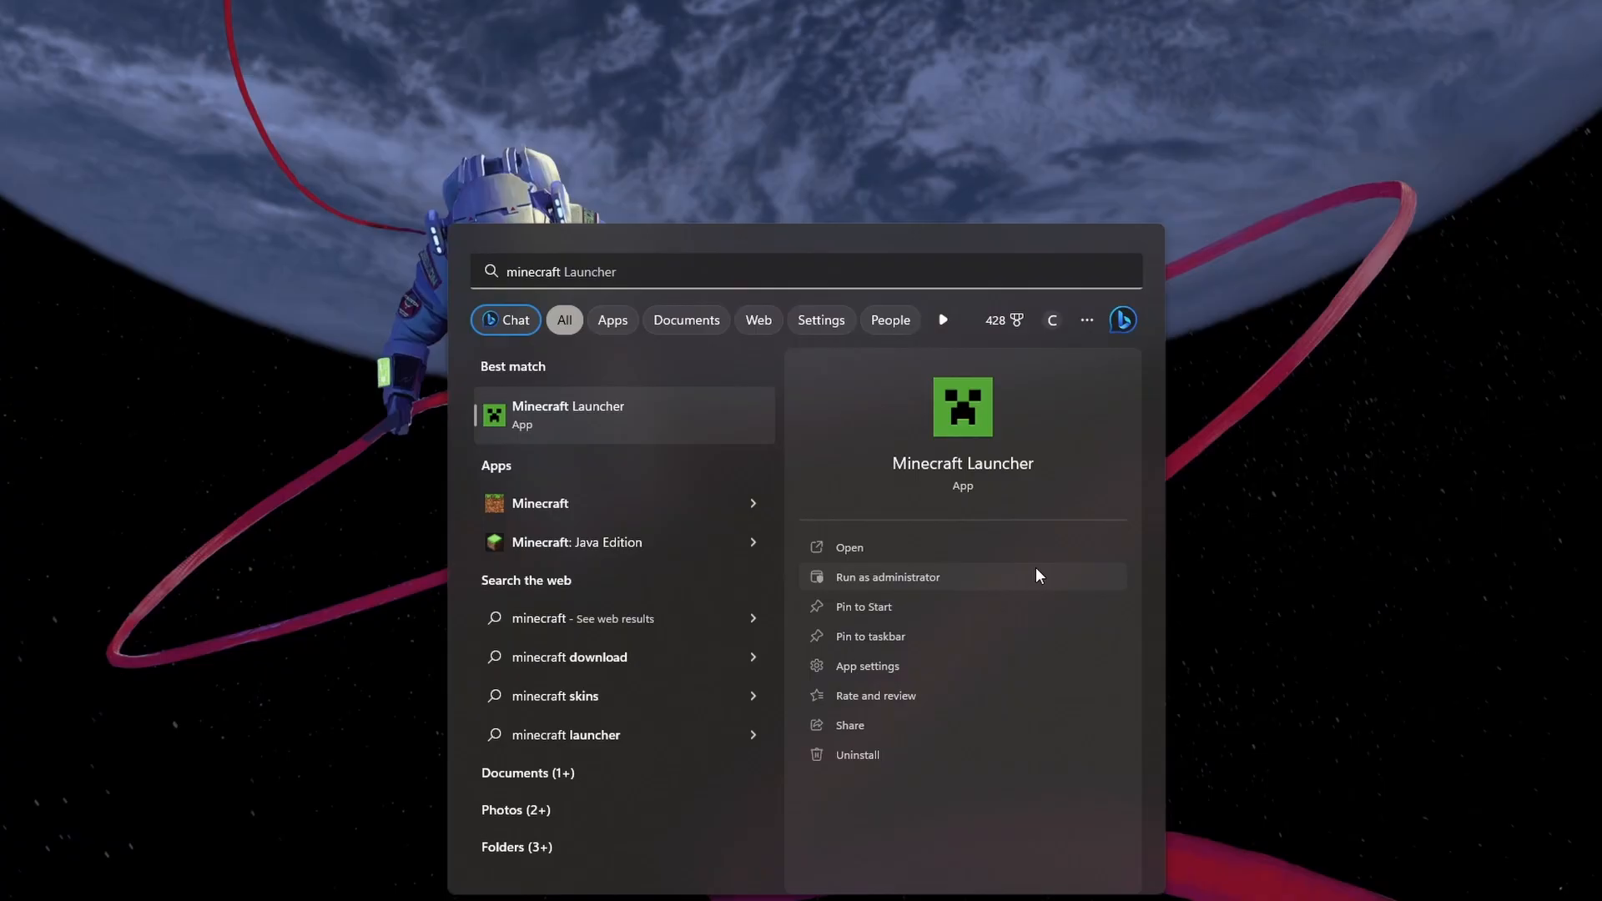
Bring up the context actions for the Minecraft Launcher search result in Start
right_click(567, 415)
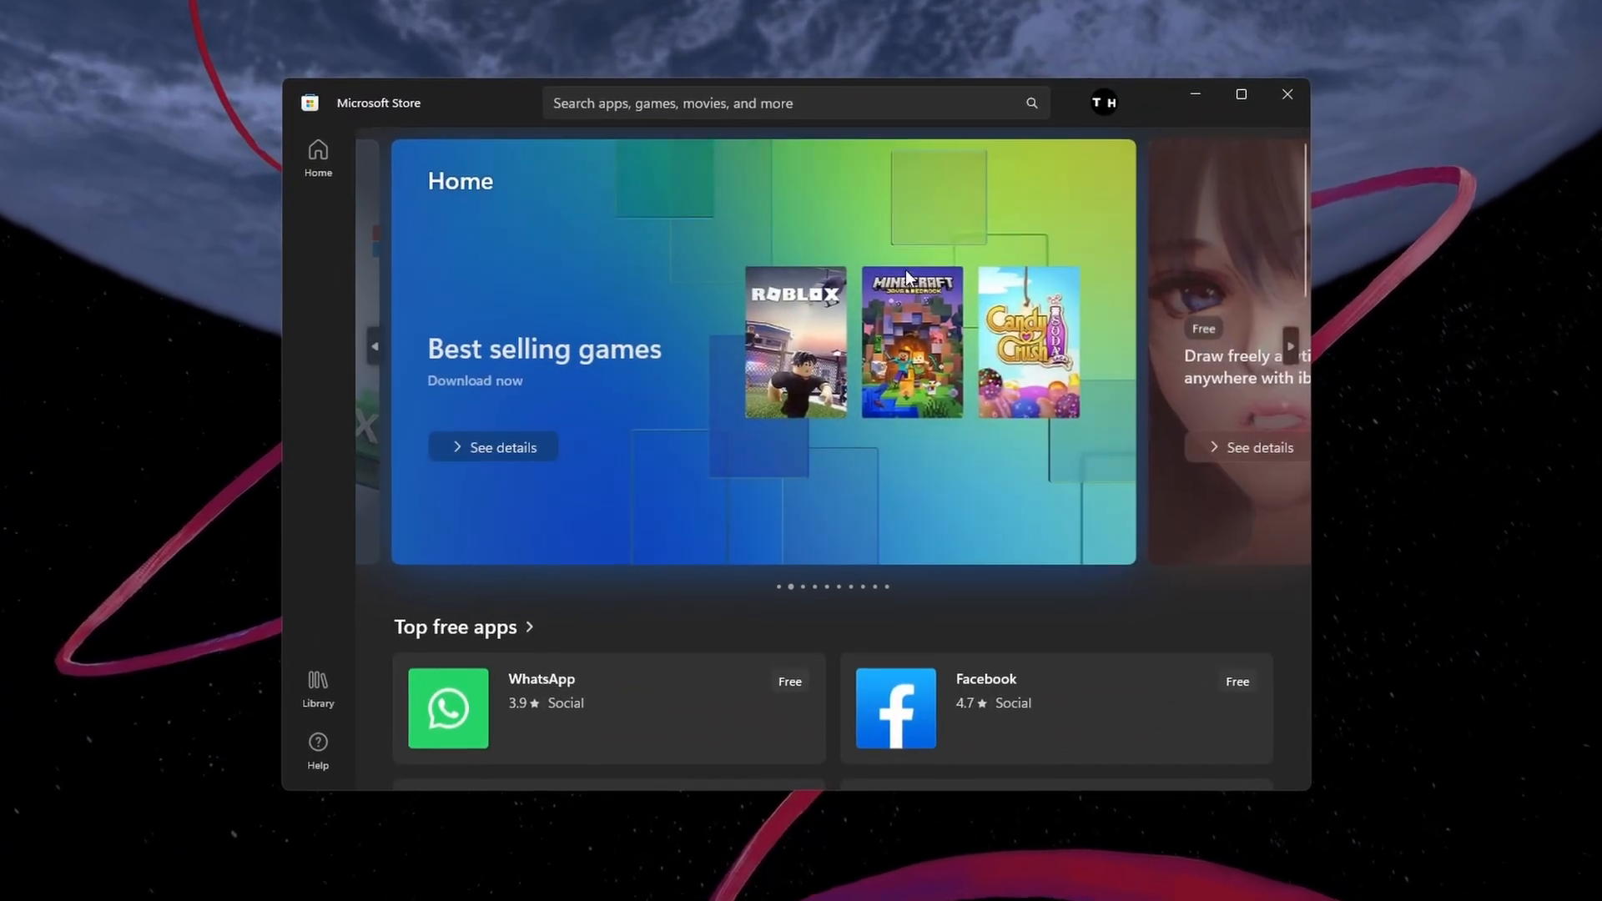
Submit a Microsoft Store search for 'minecraft' via the 'minec' suggestion
type("minec")
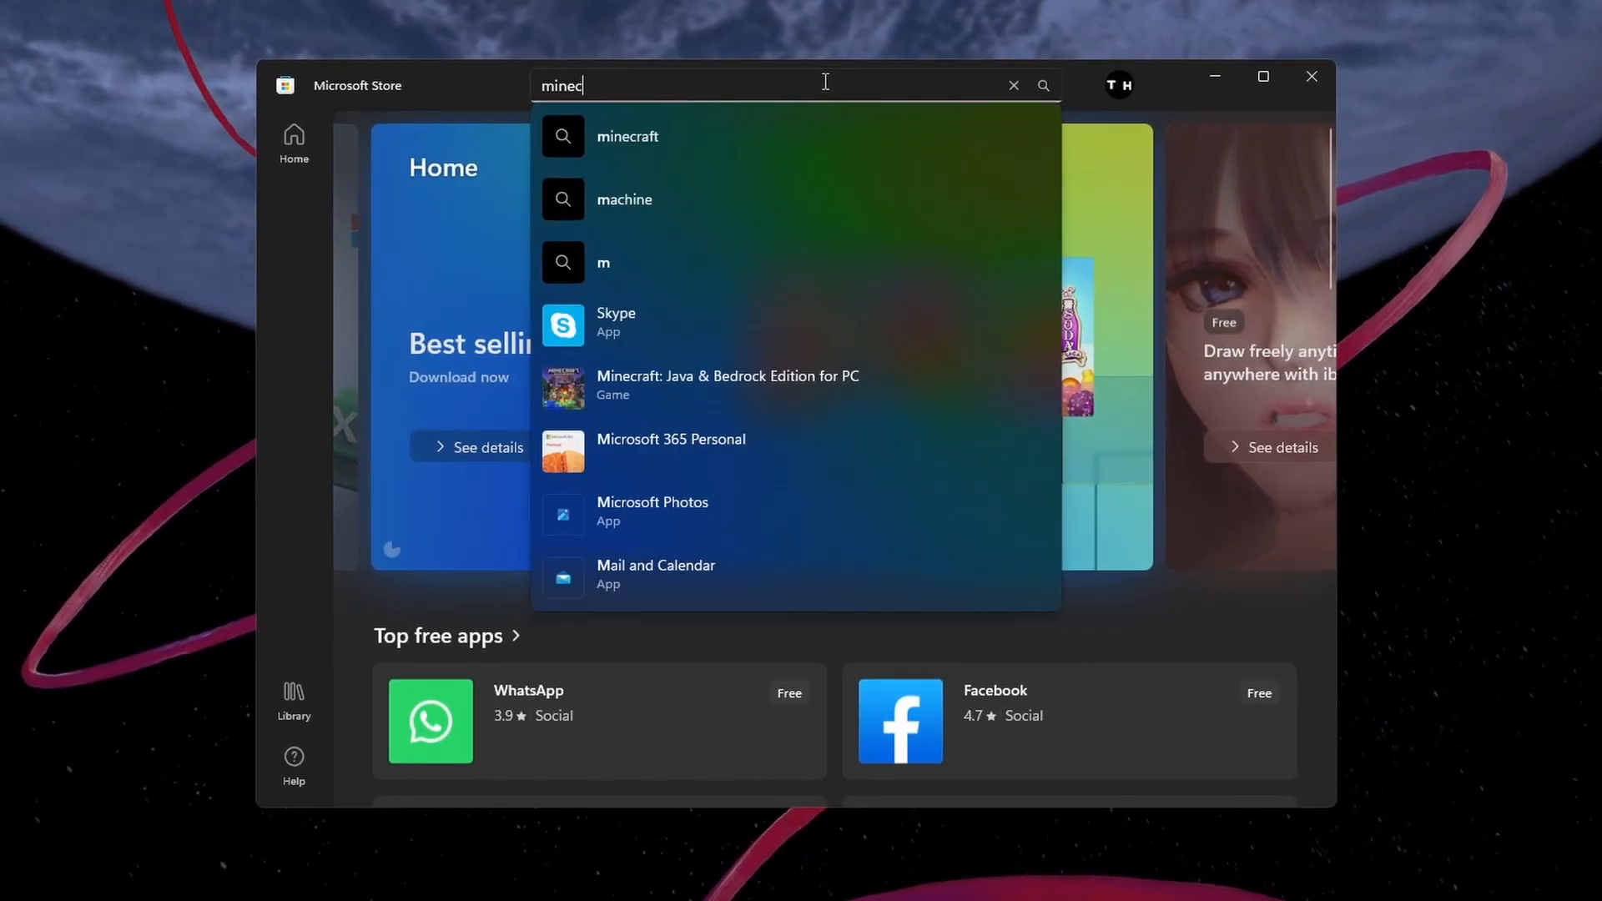
left_click(627, 135)
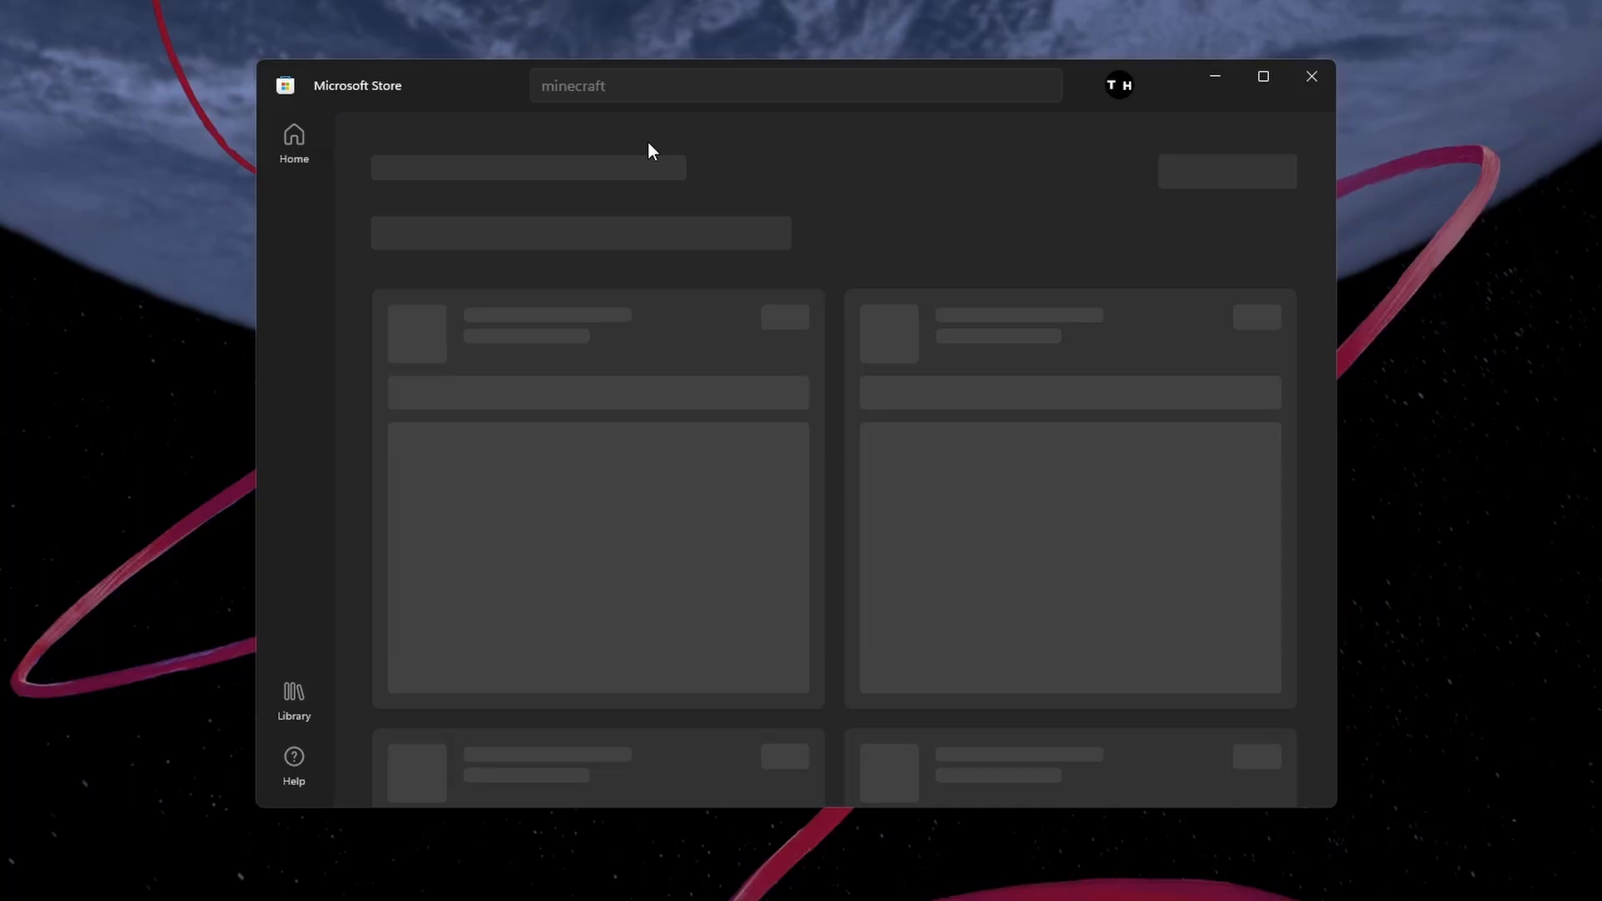
key("enter")
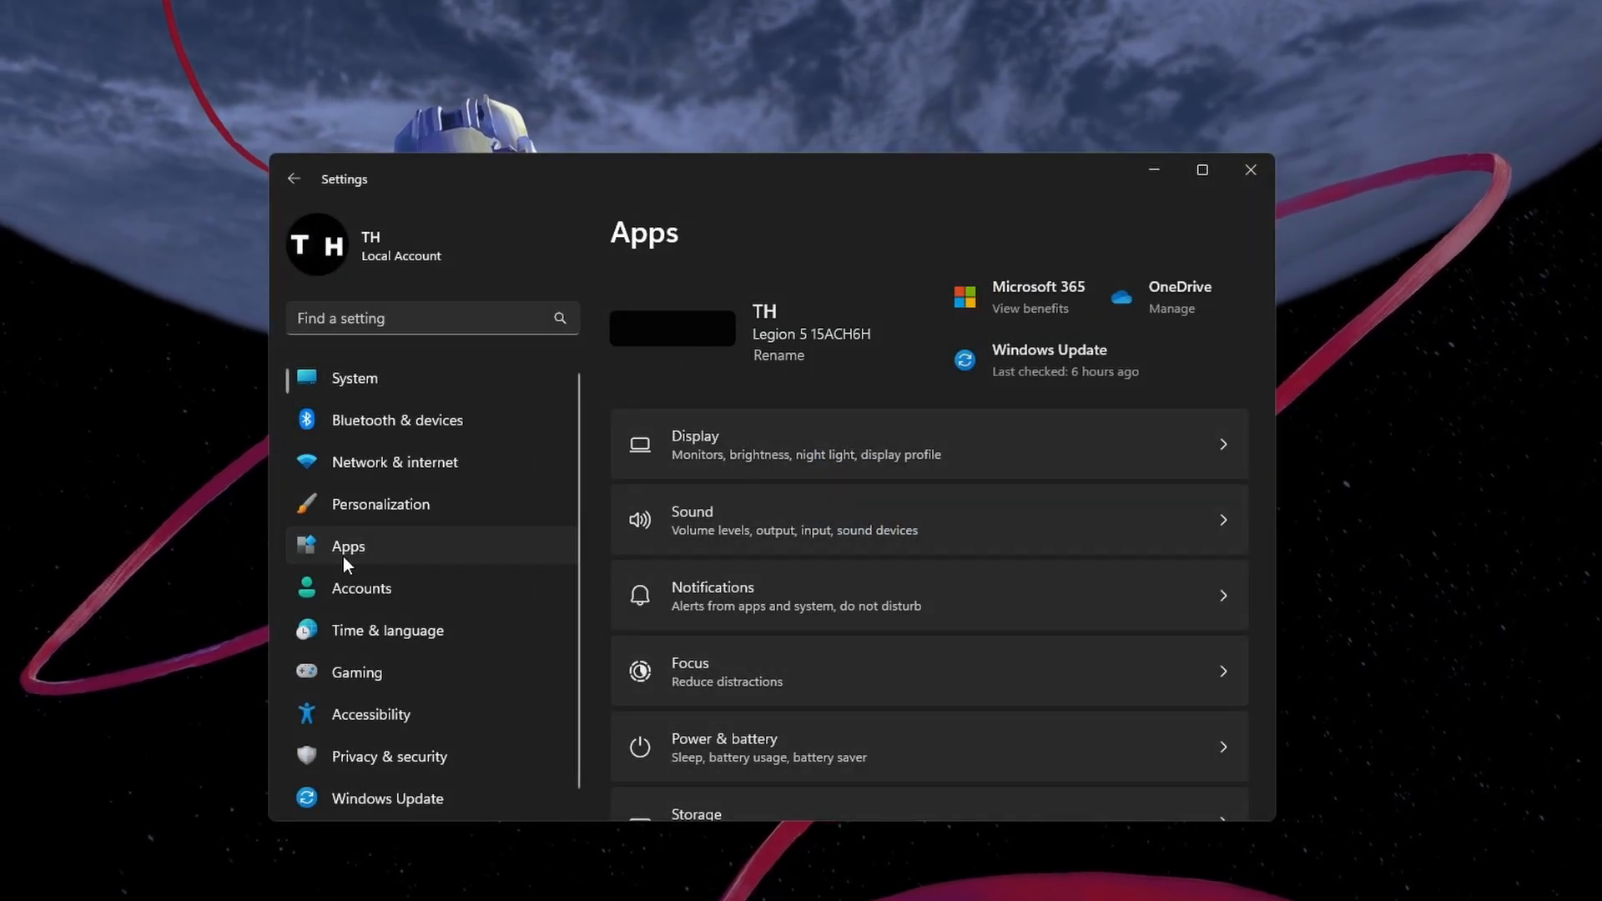
Filter Installed apps to 'minecraft' and reach Minecraft Launcher's Advanced options
left_click(347, 546)
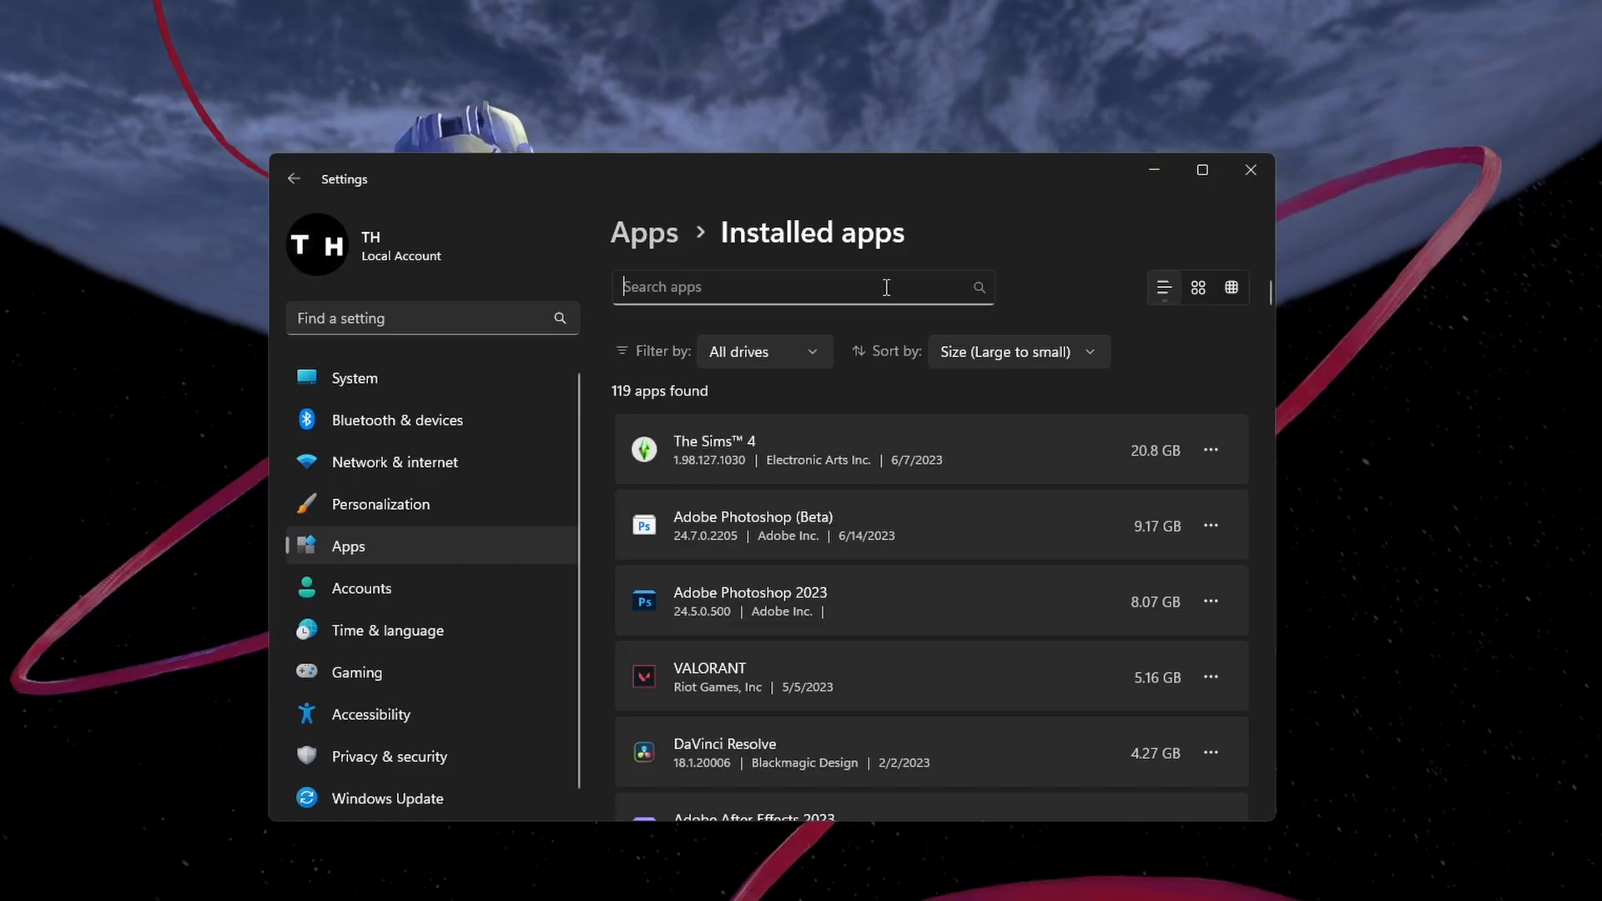
type("minecraft")
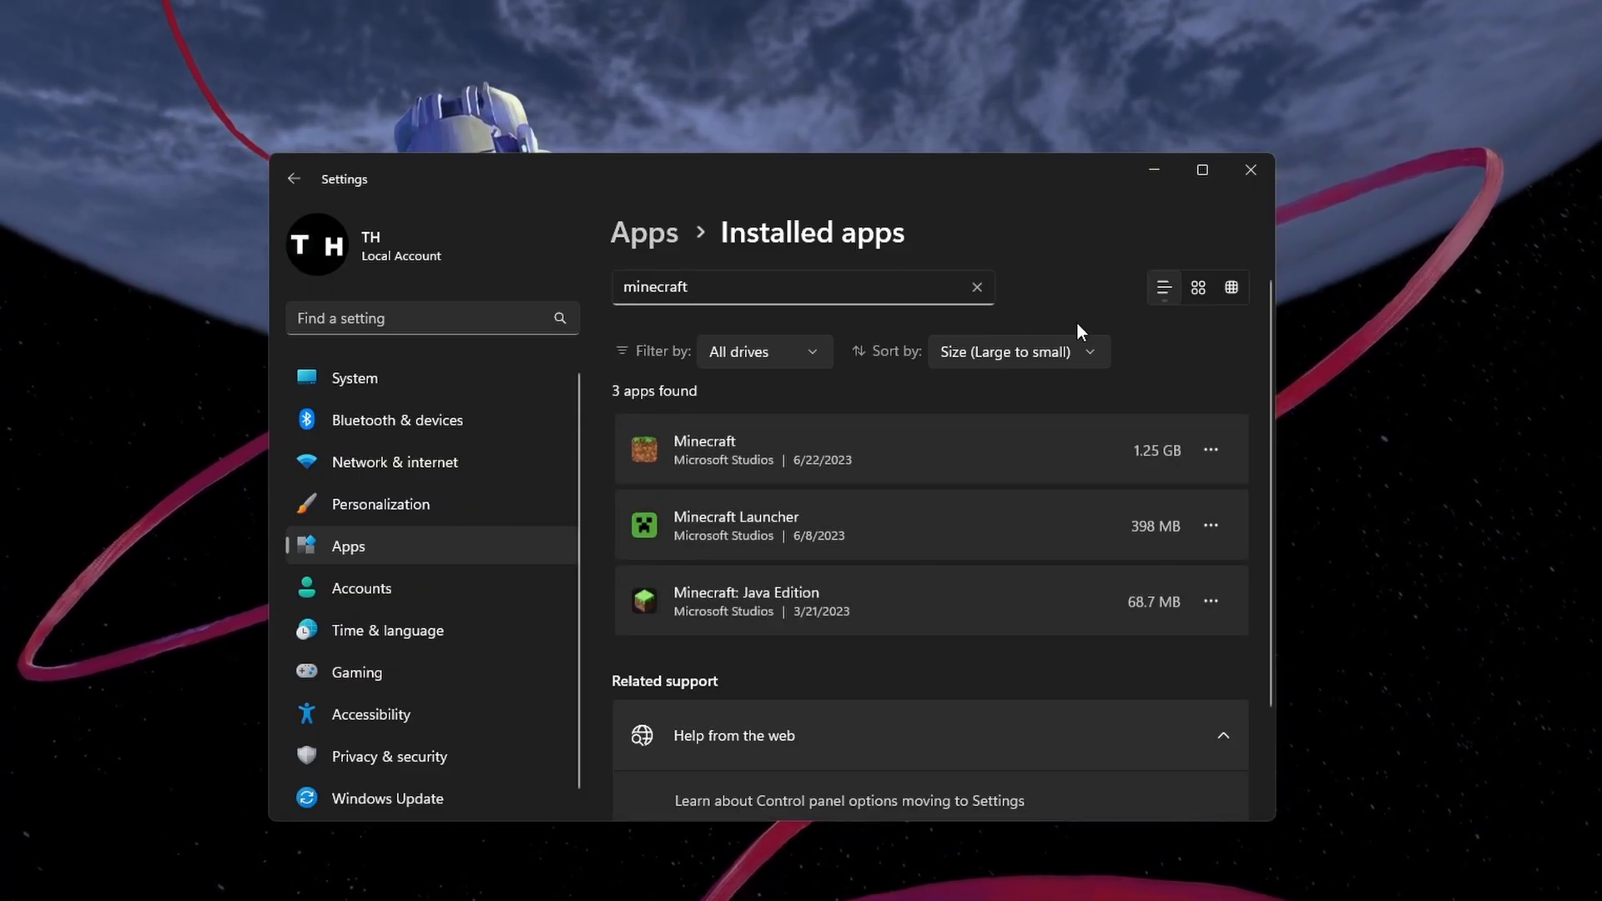
left_click(1210, 526)
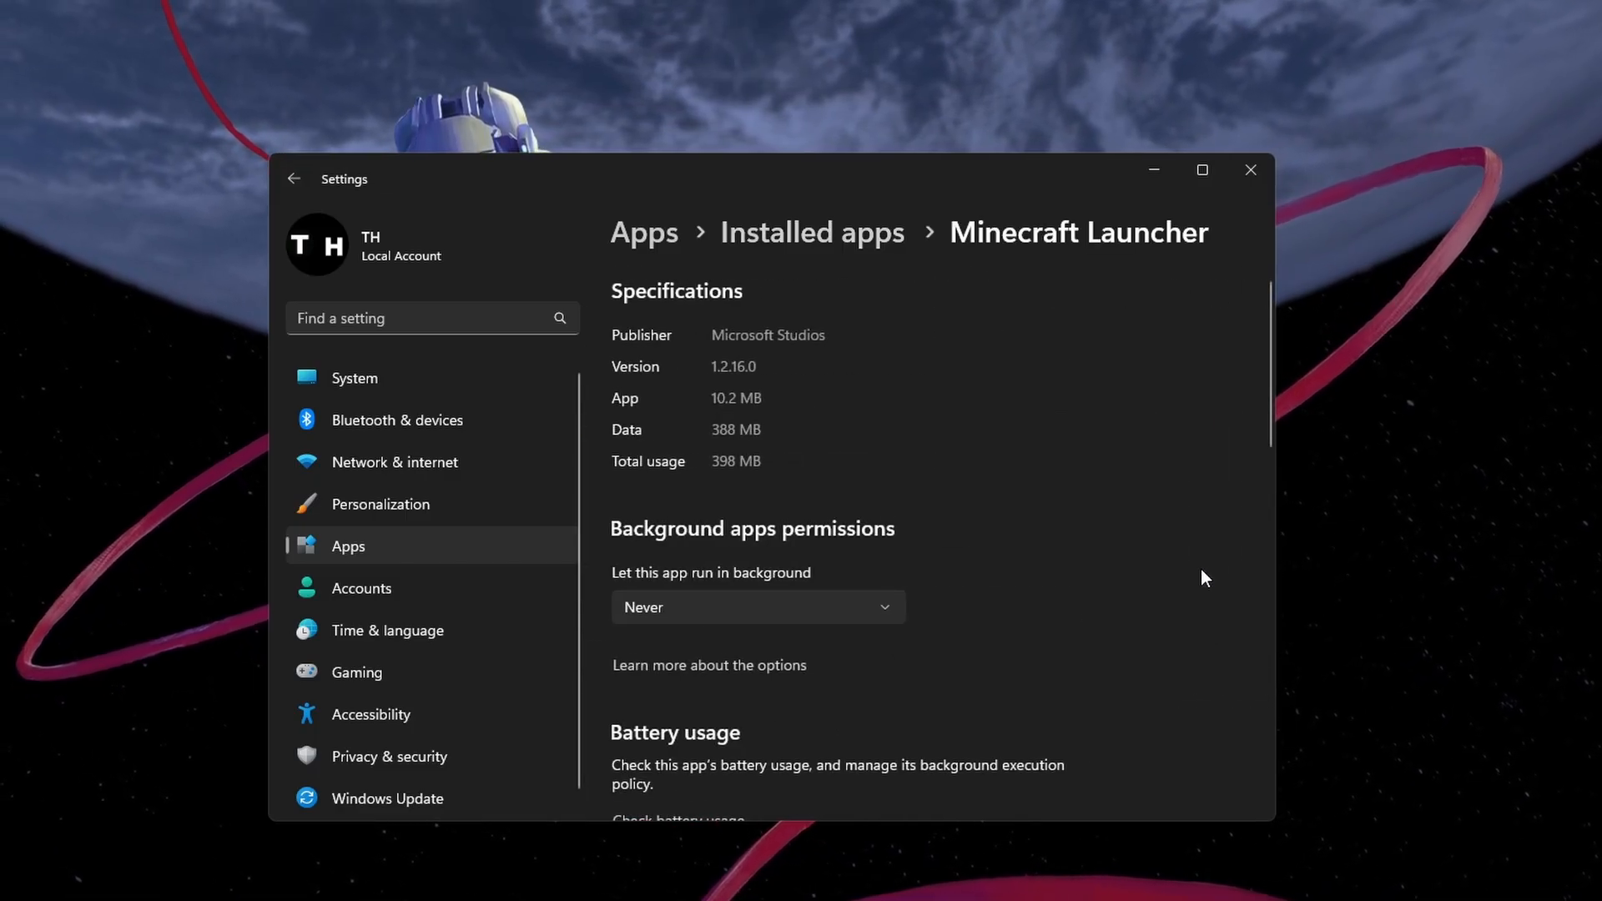
Run Repair on Minecraft Launcher from the Reset section, keeping its data
scroll("down", 3)
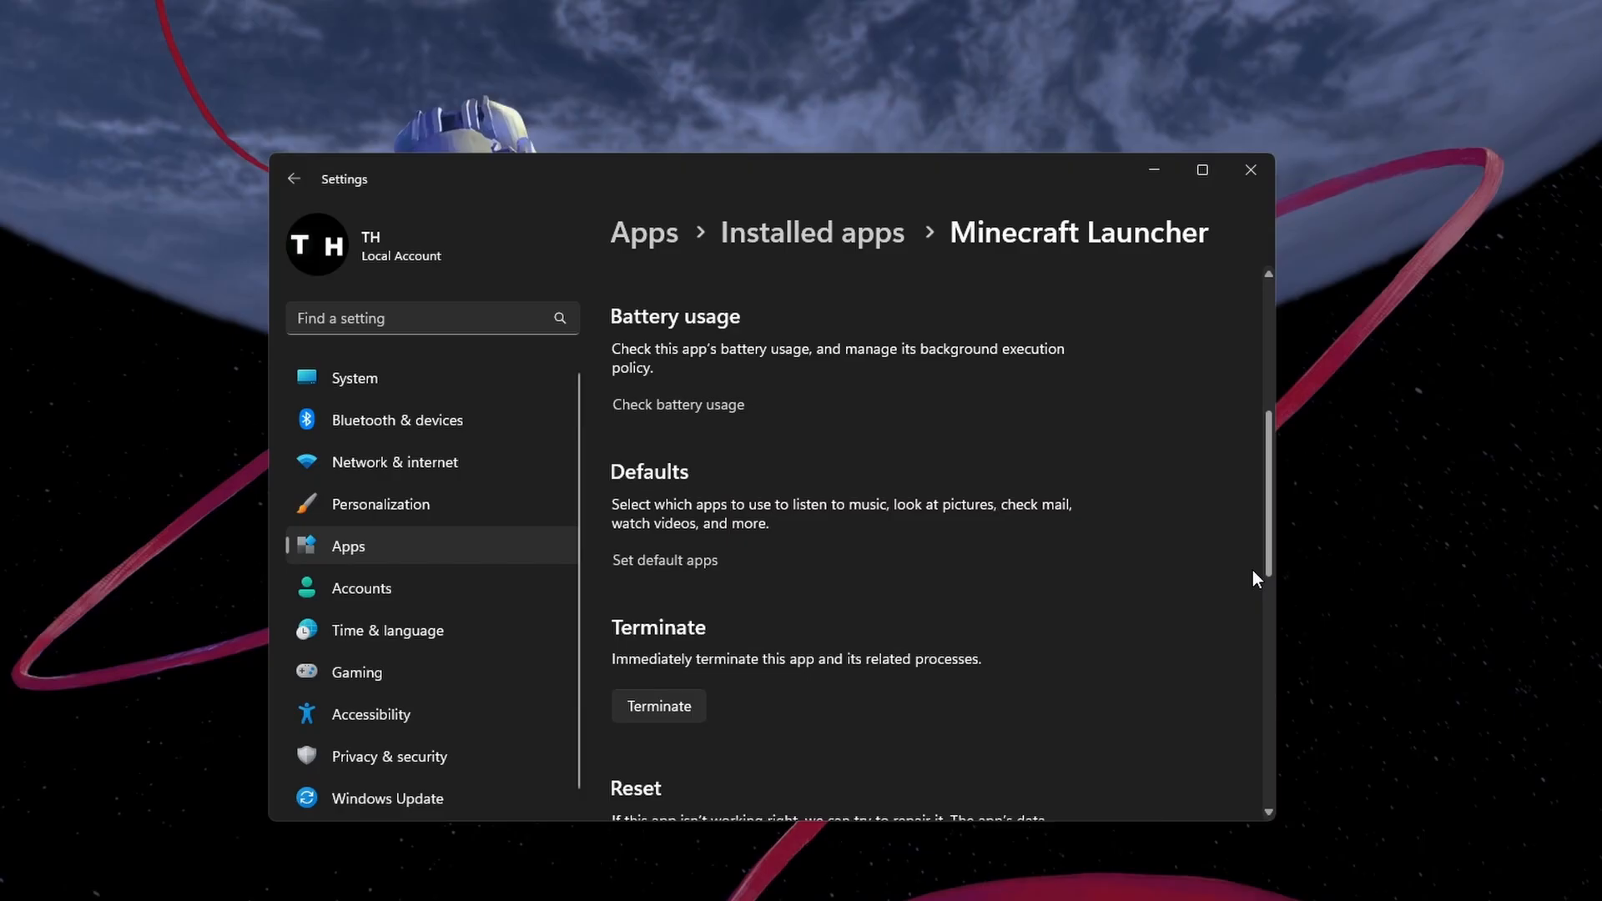
scroll("down", 3)
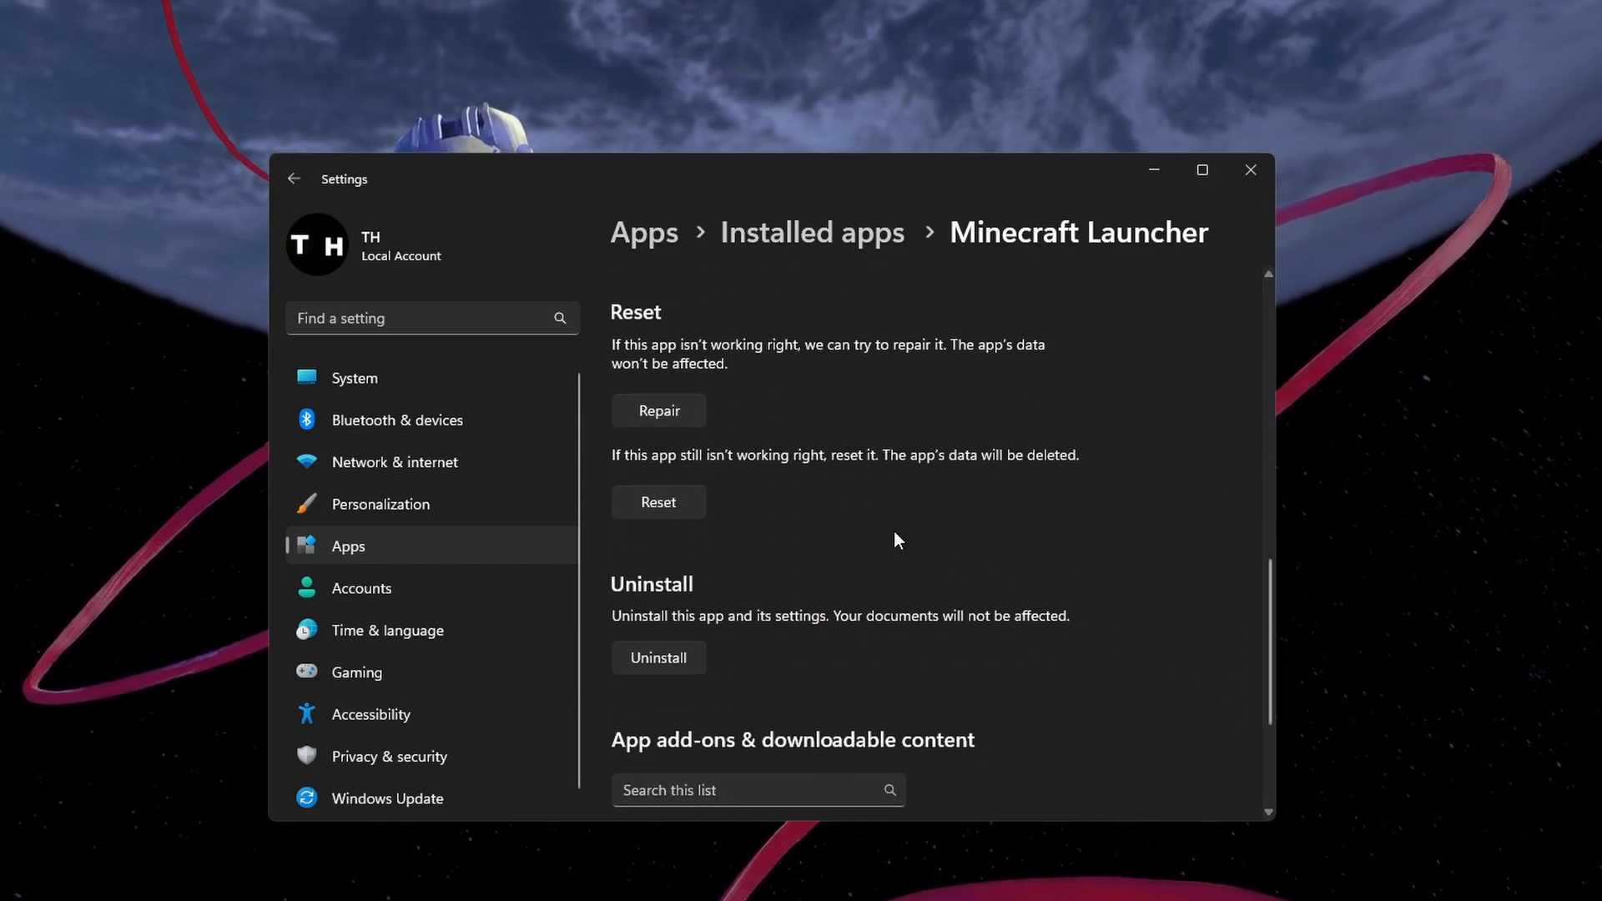
left_click(658, 410)
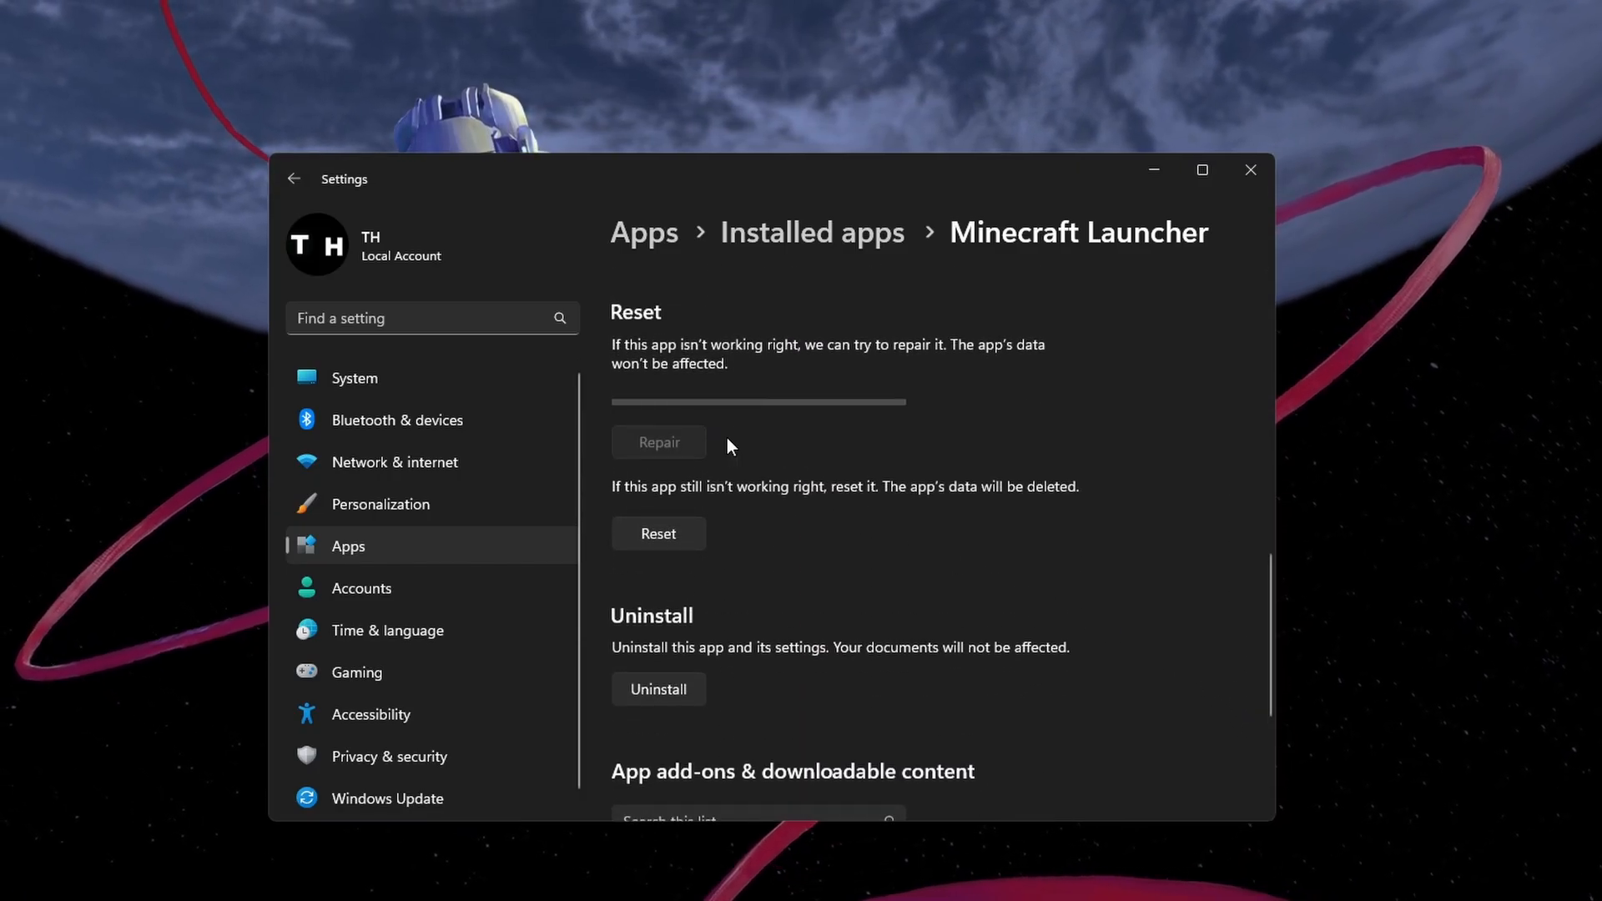
left_click(657, 441)
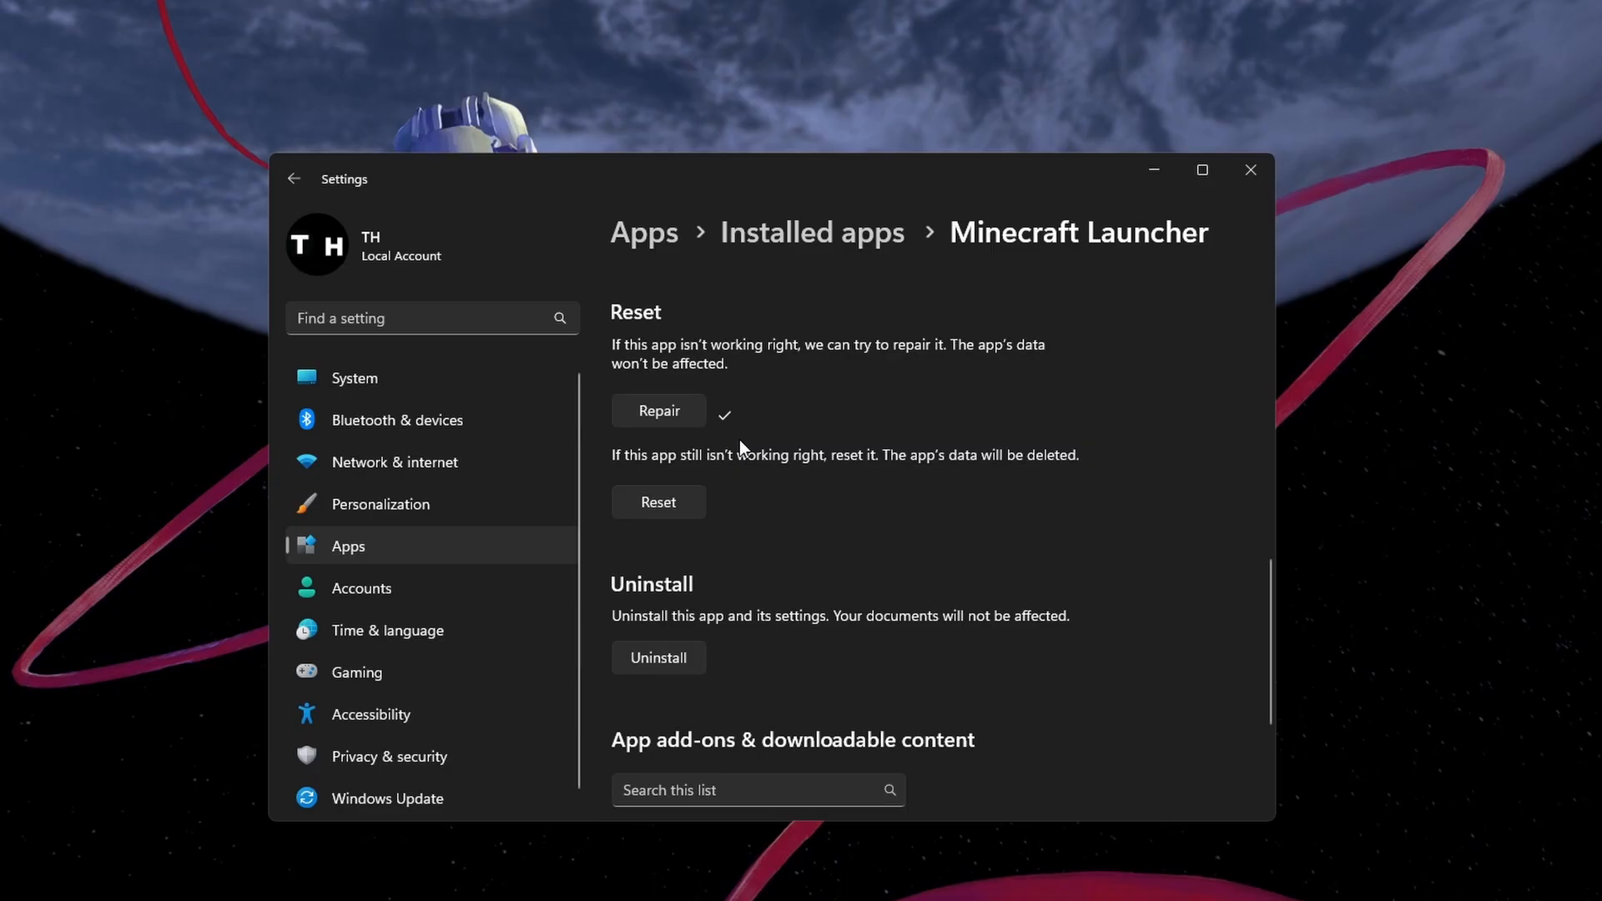
left_click(657, 502)
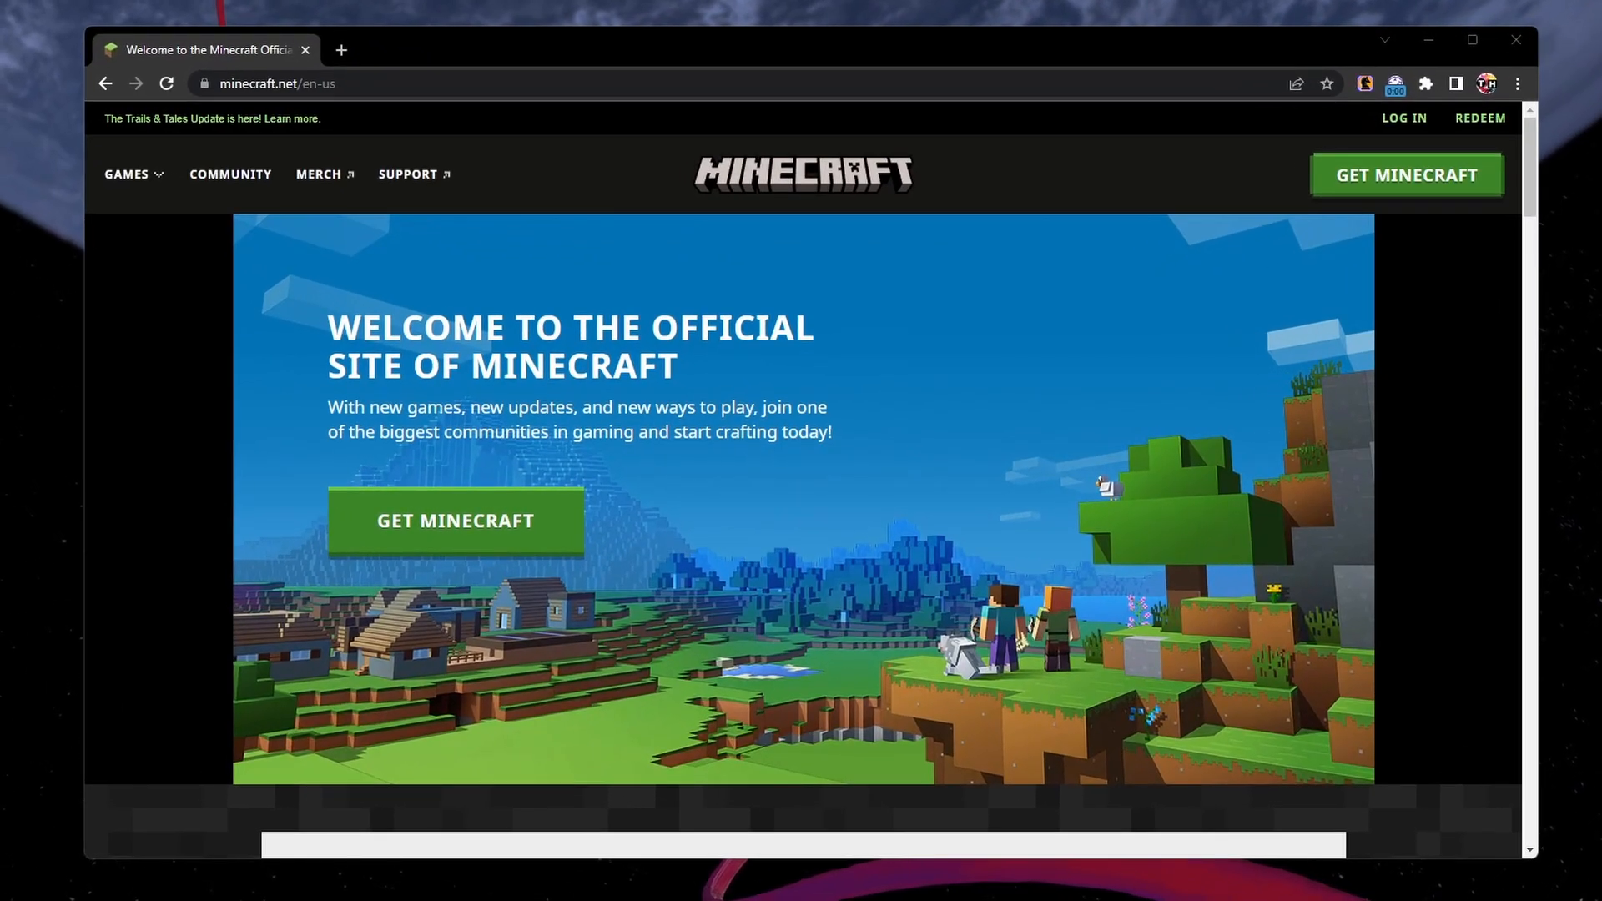
mouse_move(1405, 175)
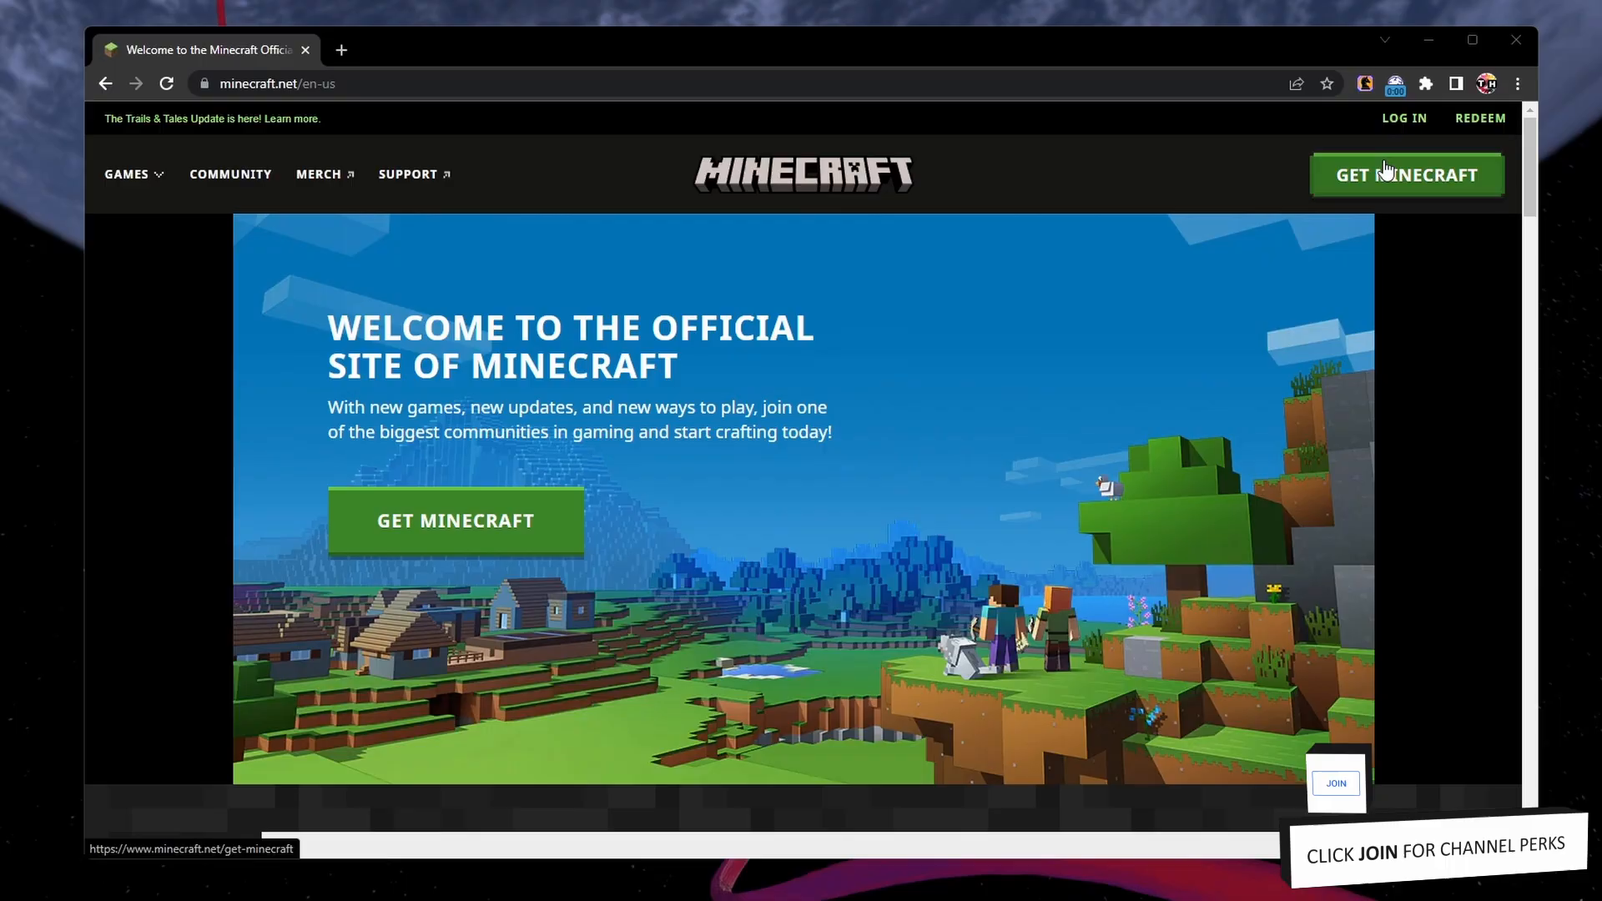
Visit the Get Minecraft page, then reach the Roaming AppData folder via %appdata
left_click(1405, 175)
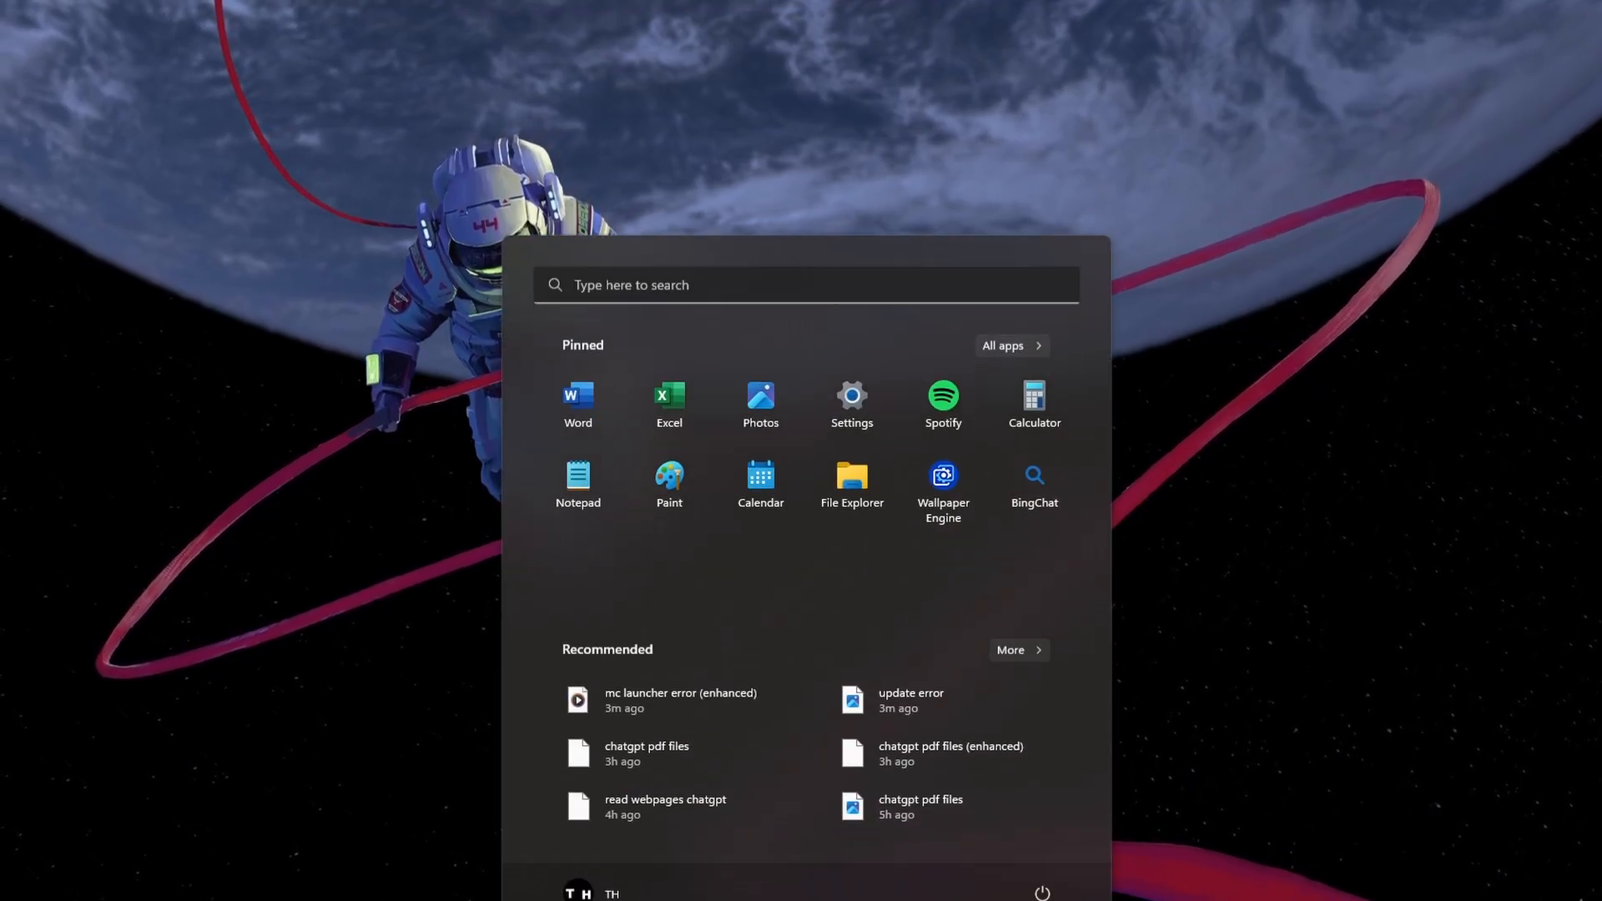
type("%appdata")
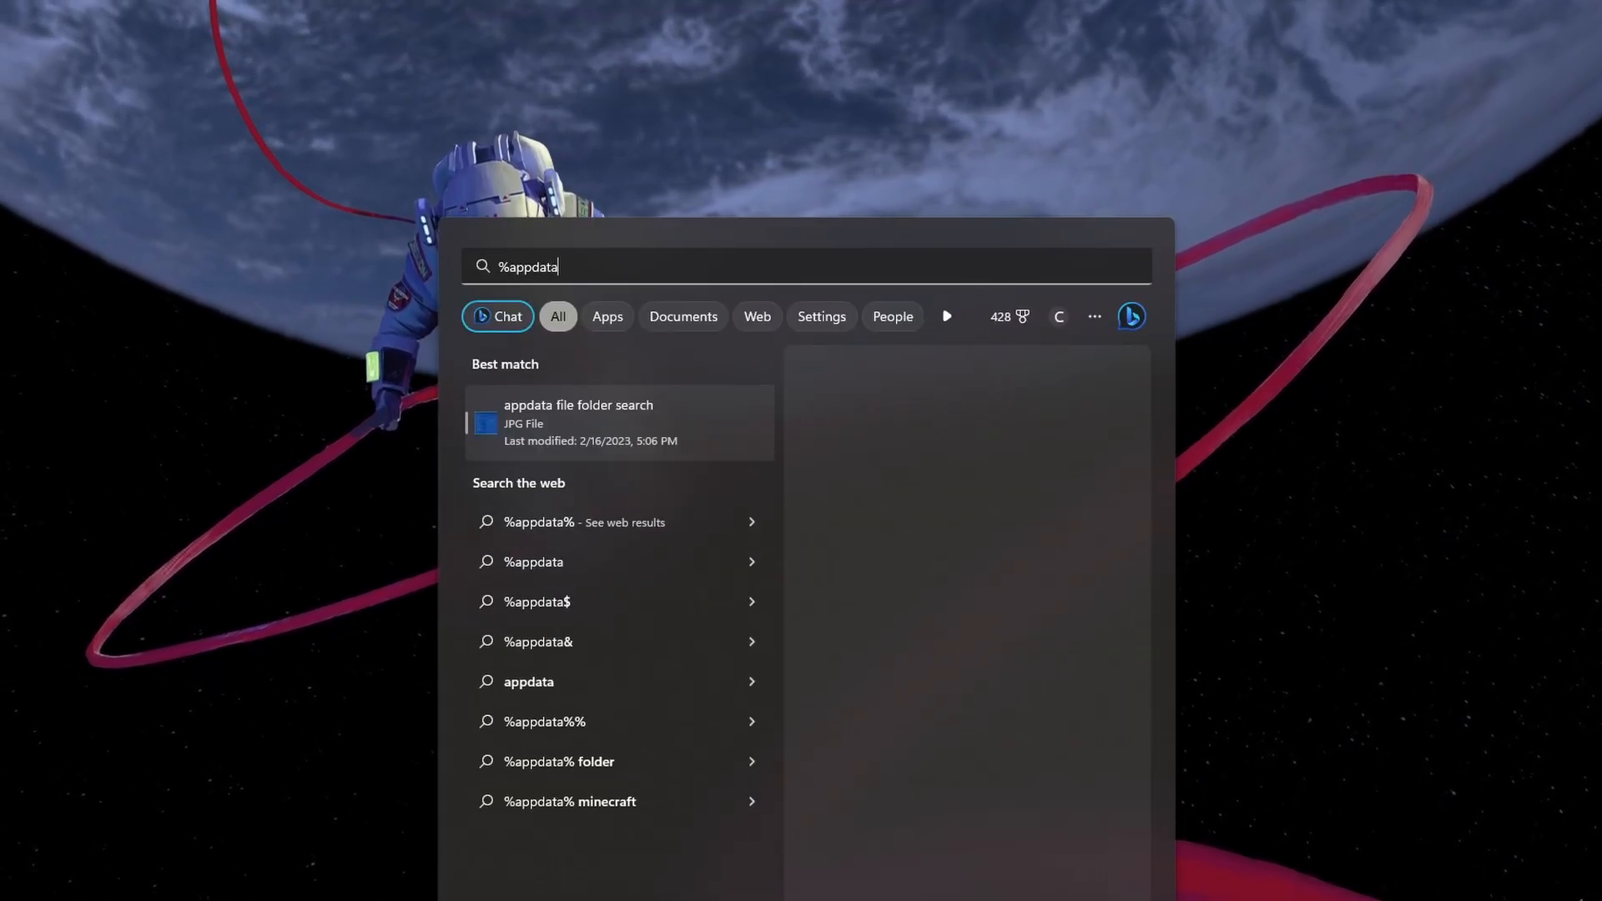
key("Enter")
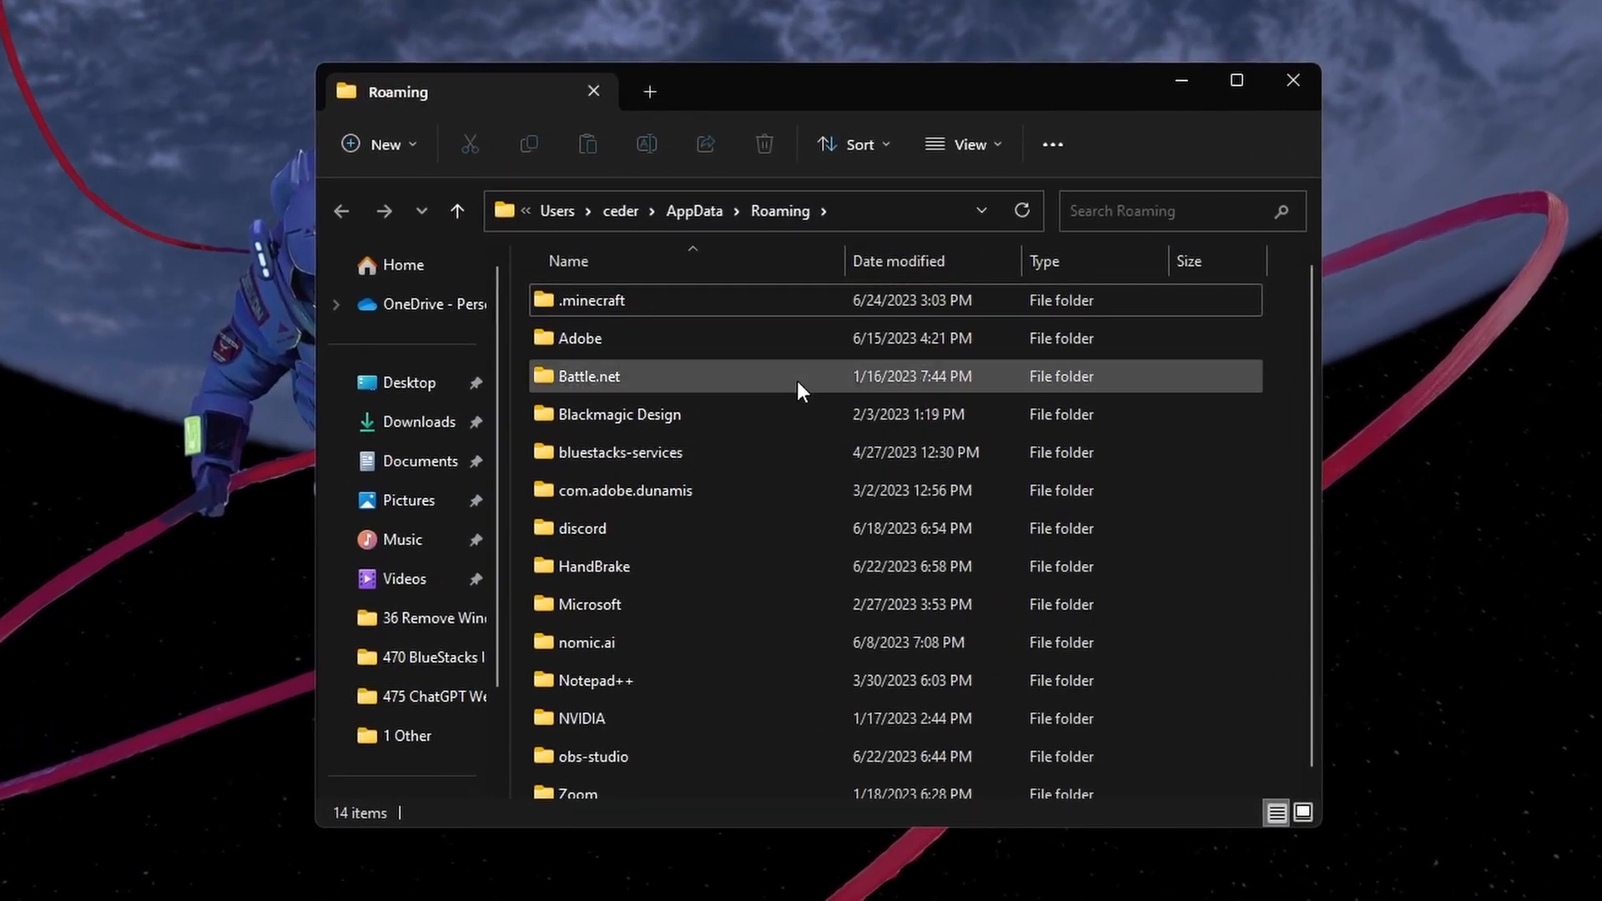
Copy the .minecraft saves folder onto the desktop and close File Explorer
left_click(590, 298)
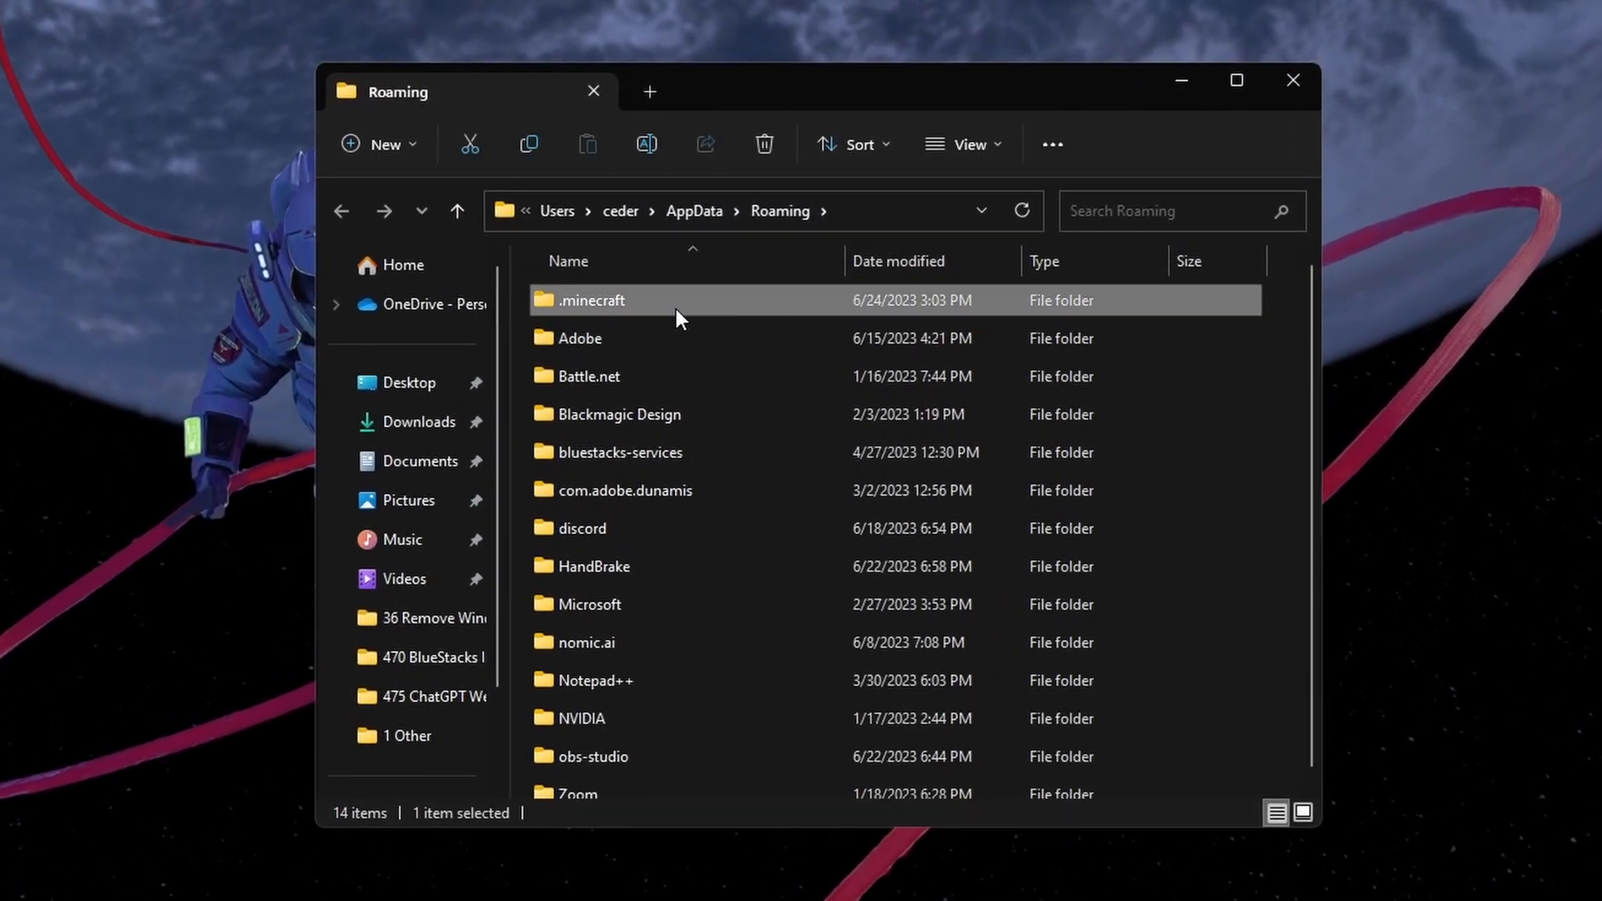
double_click(591, 298)
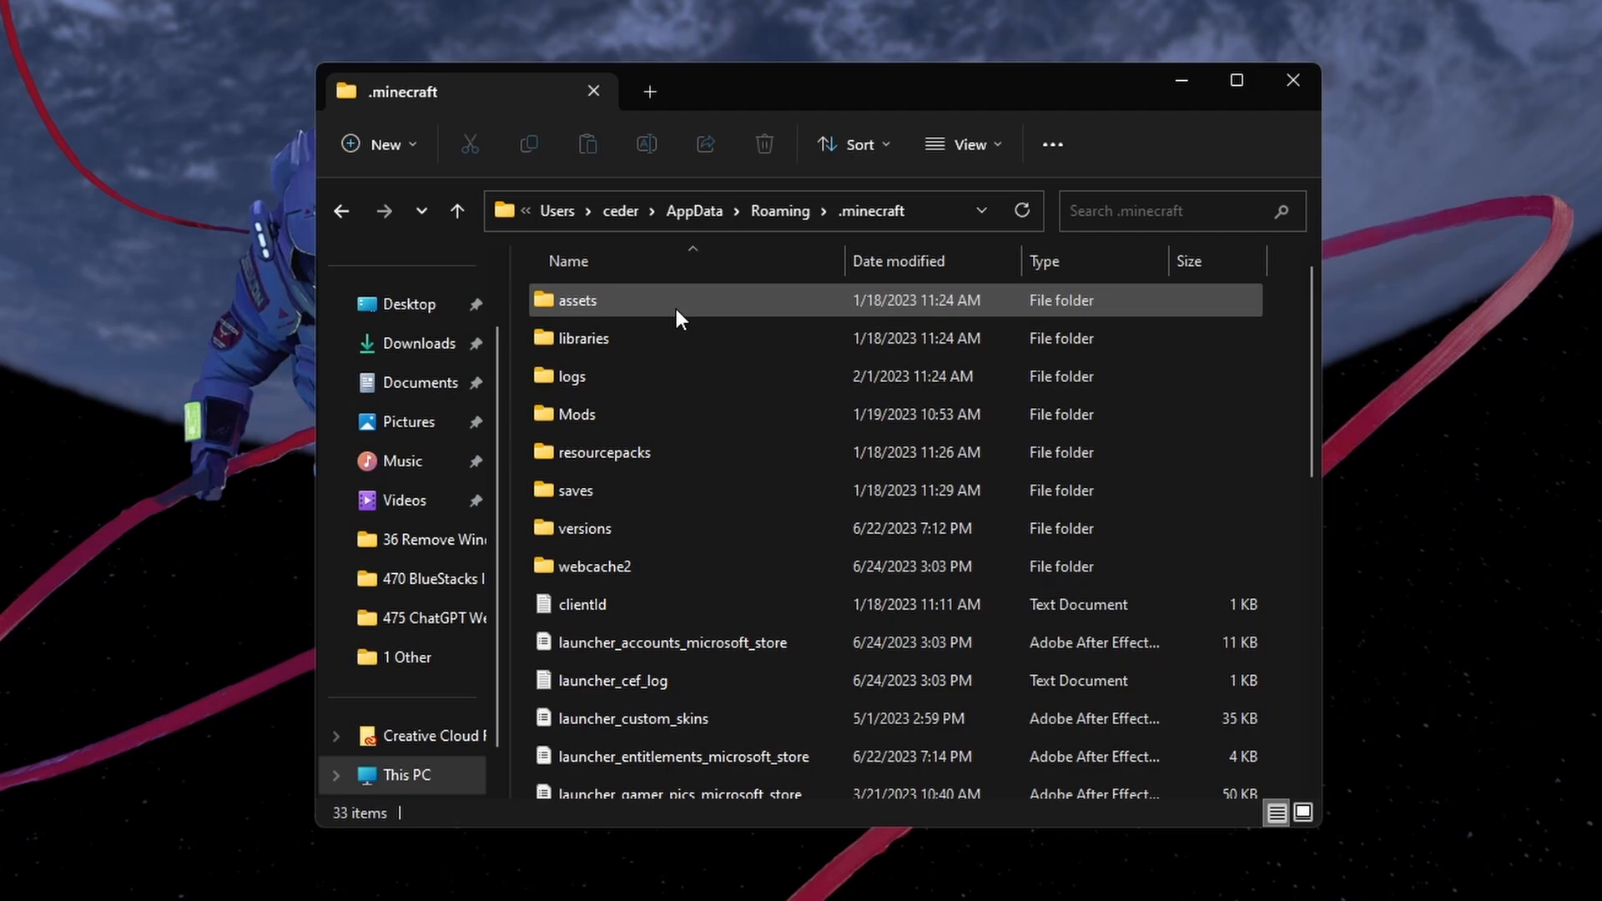
left_click(575, 490)
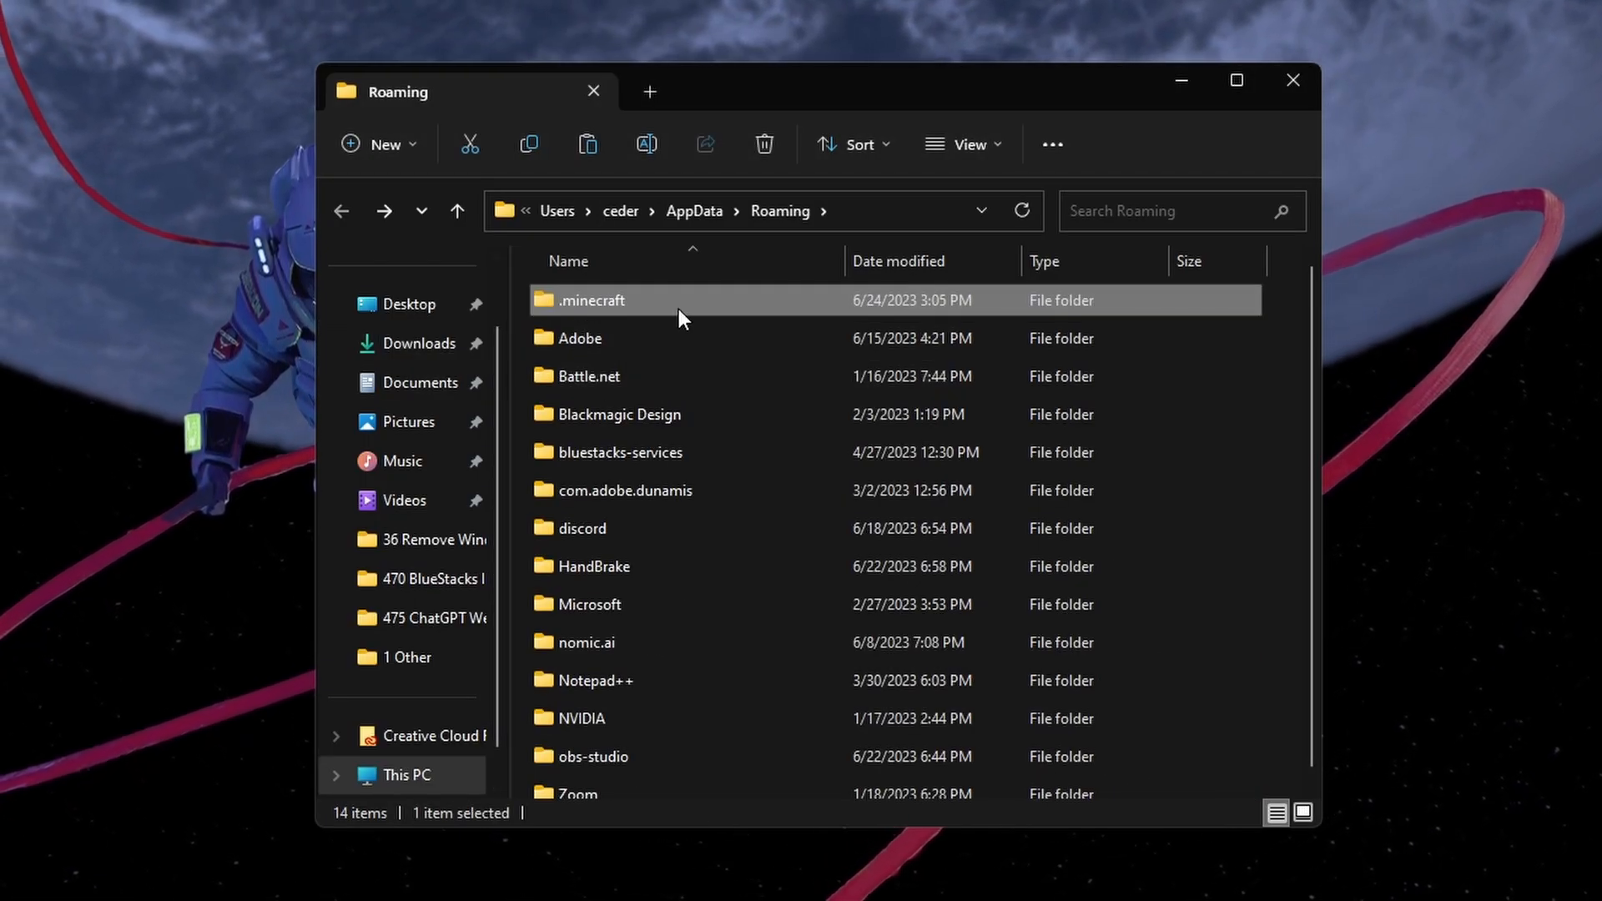
right_click(587, 299)
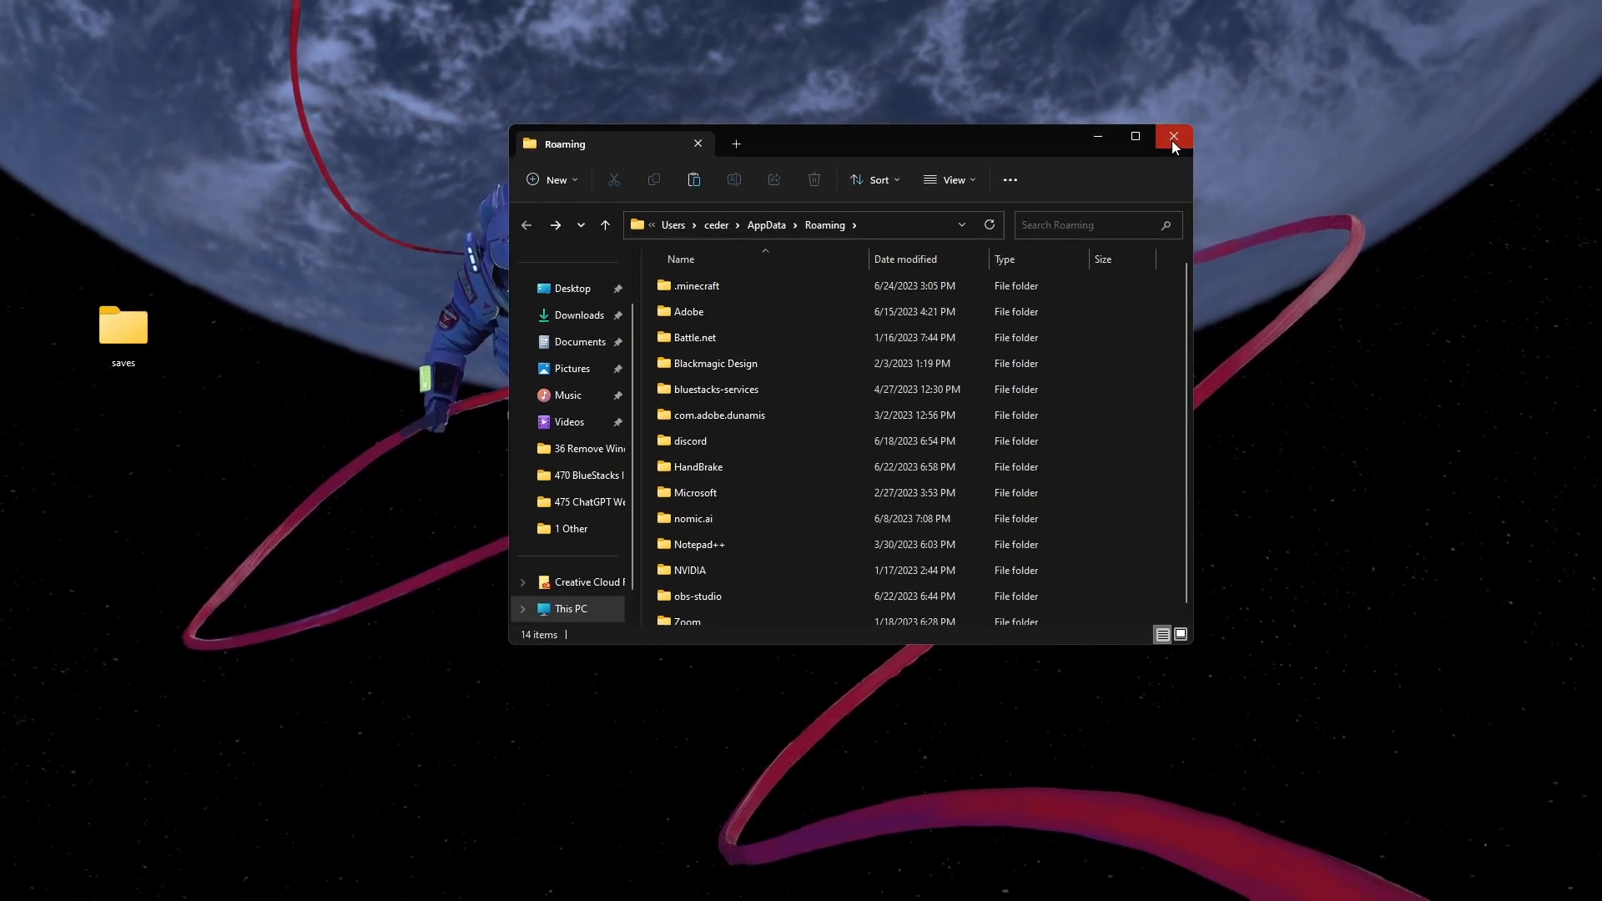
left_click(1171, 135)
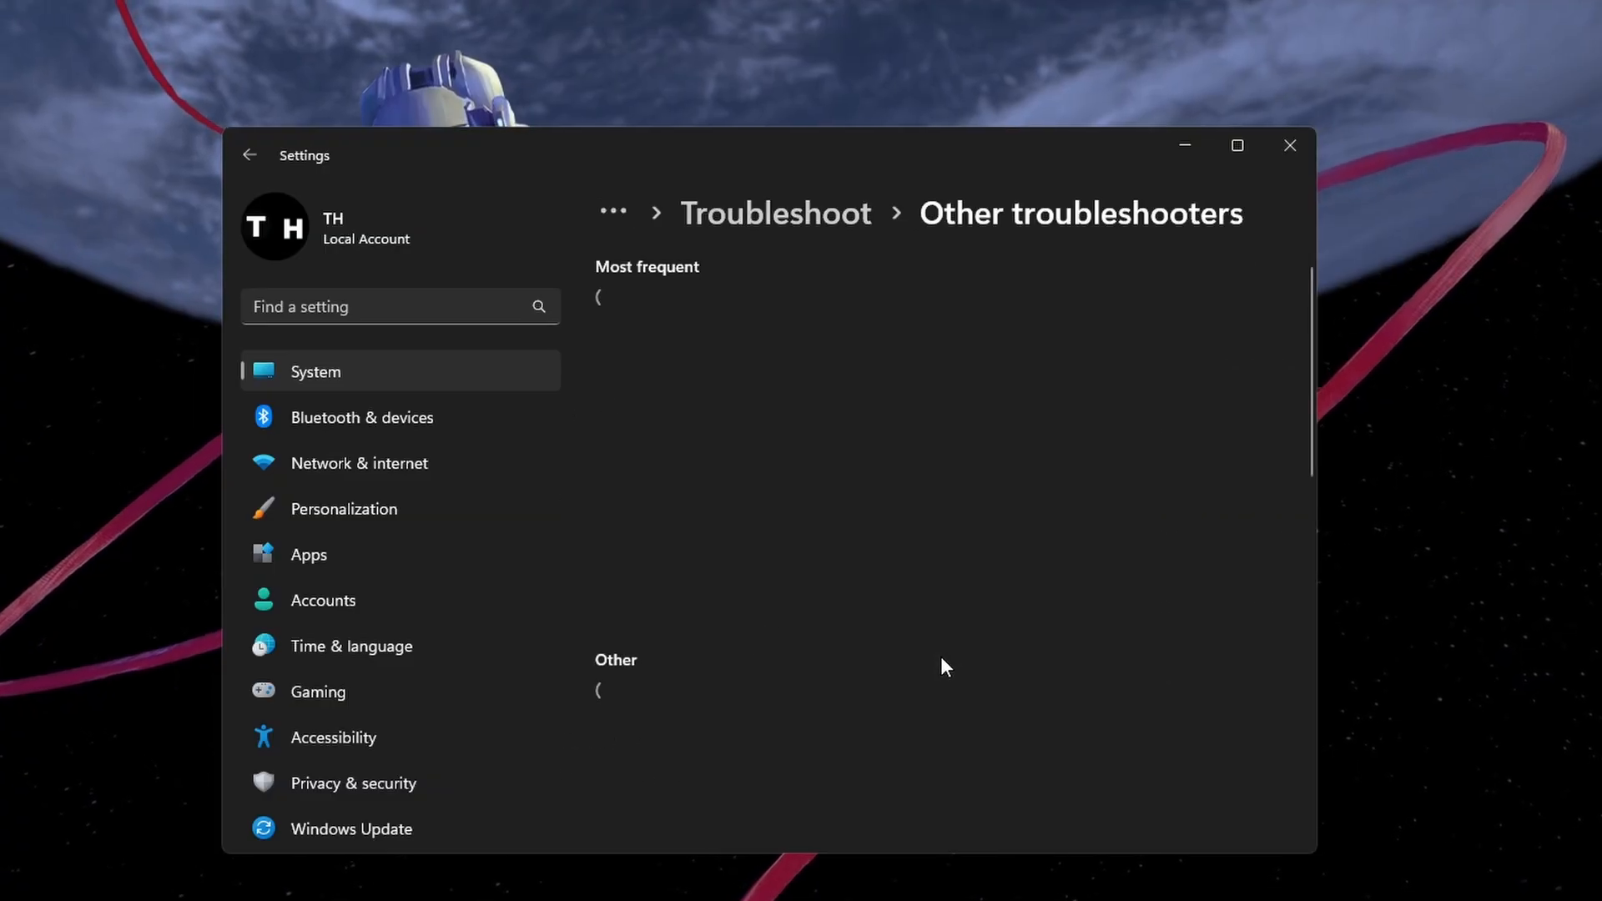
Run the Windows Store Apps troubleshooter from Other troubleshooters and close it
scroll("down", 3)
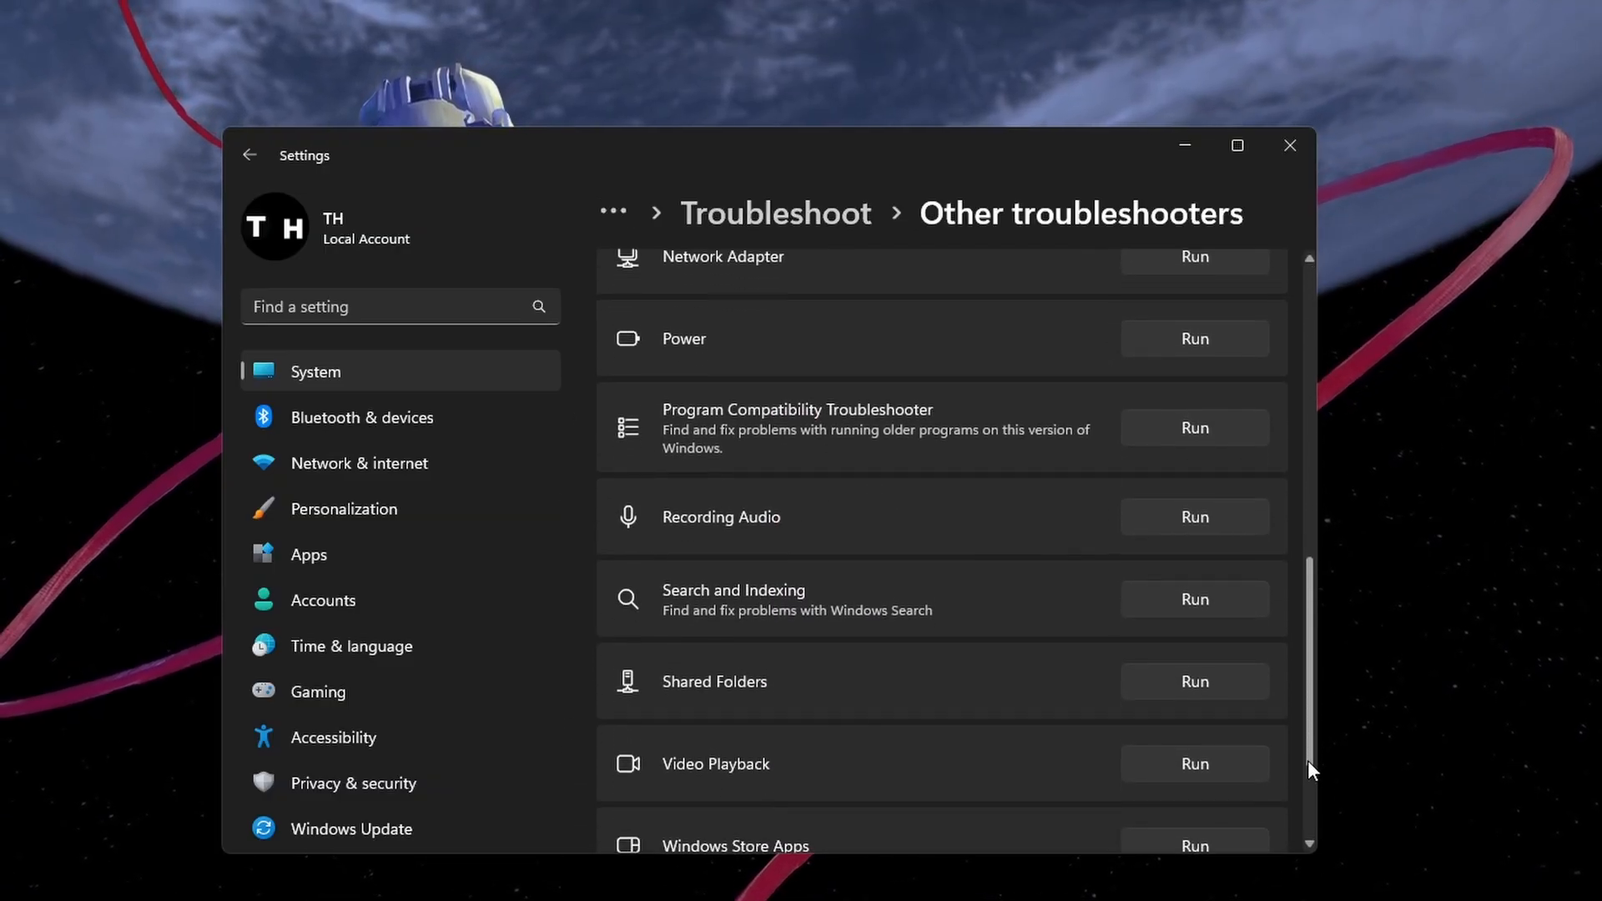
left_click(1193, 845)
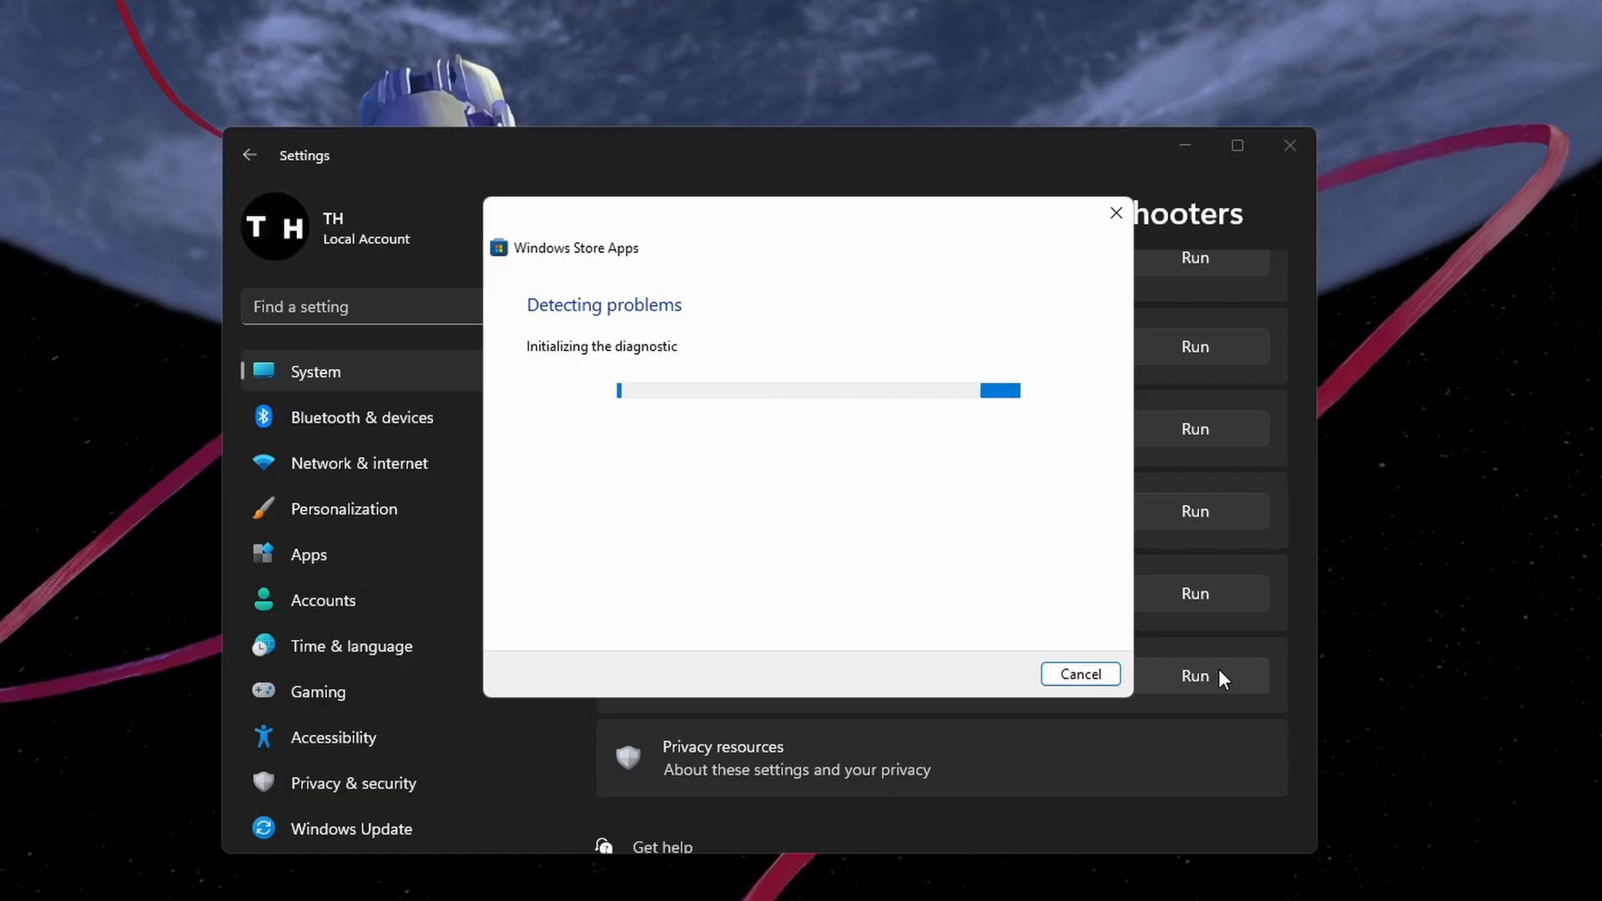
left_click(1080, 672)
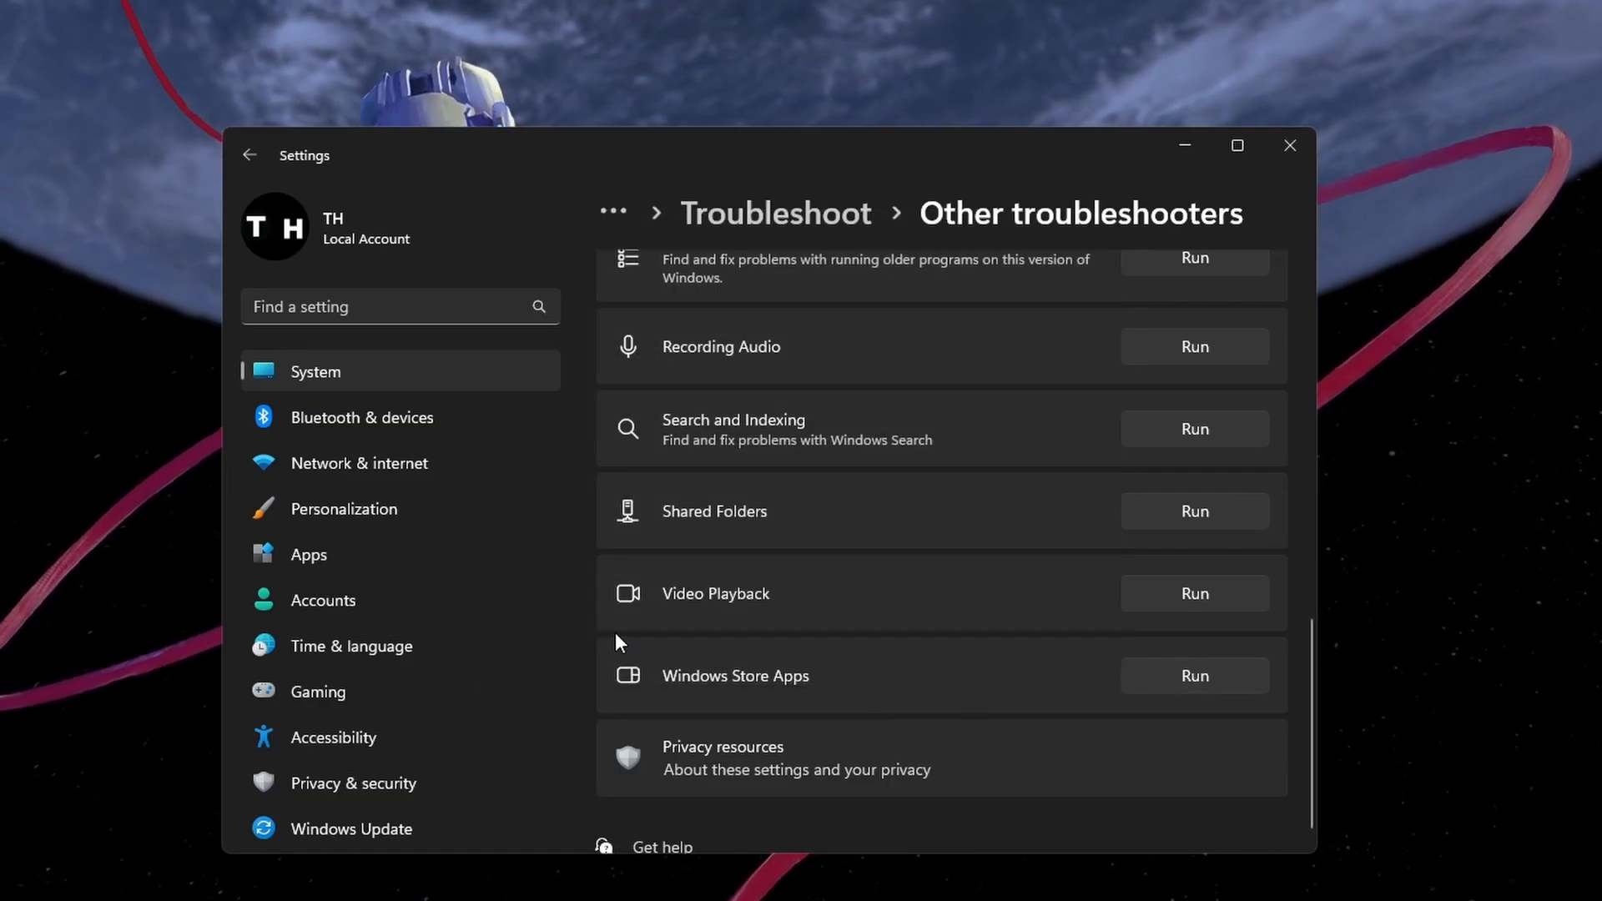
Start a check for new updates in Windows Update
left_click(353, 829)
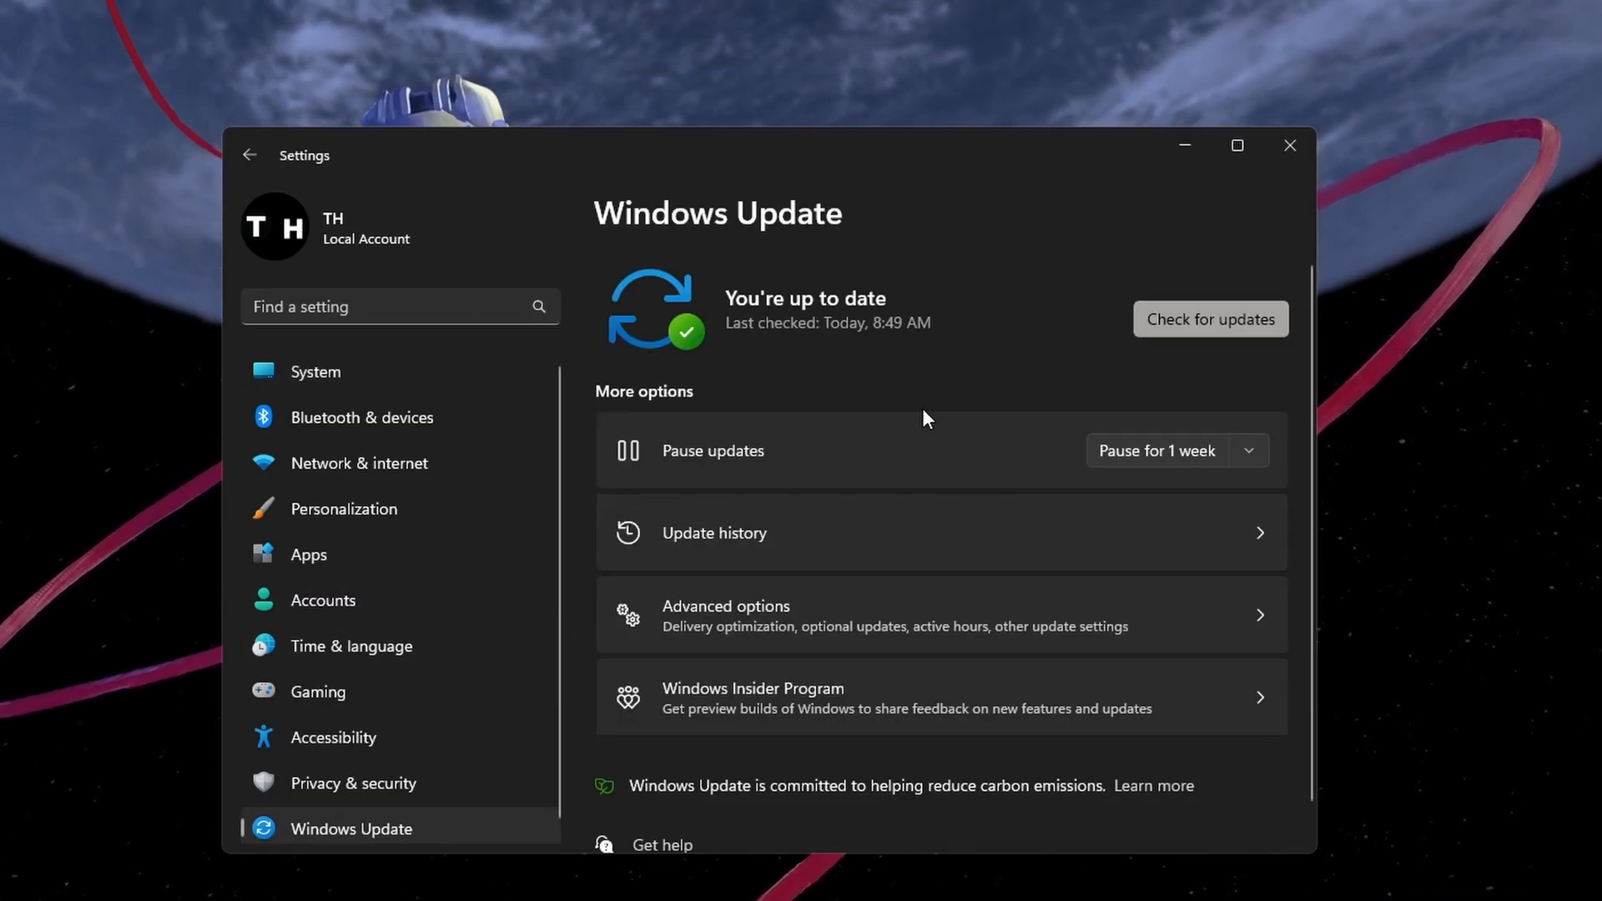
left_click(1209, 319)
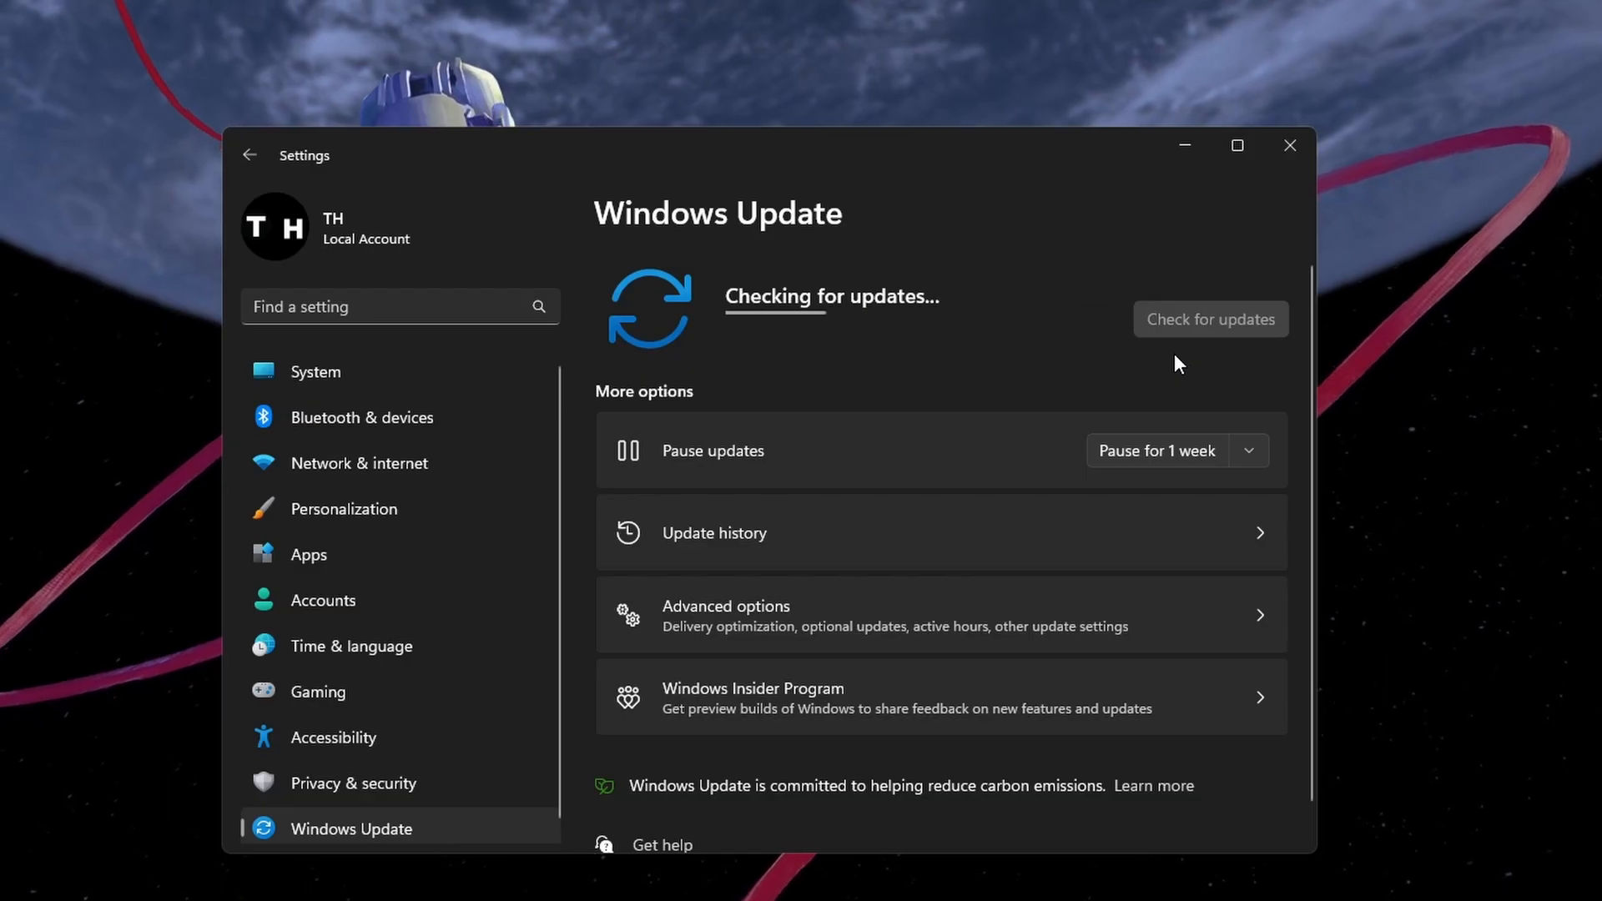